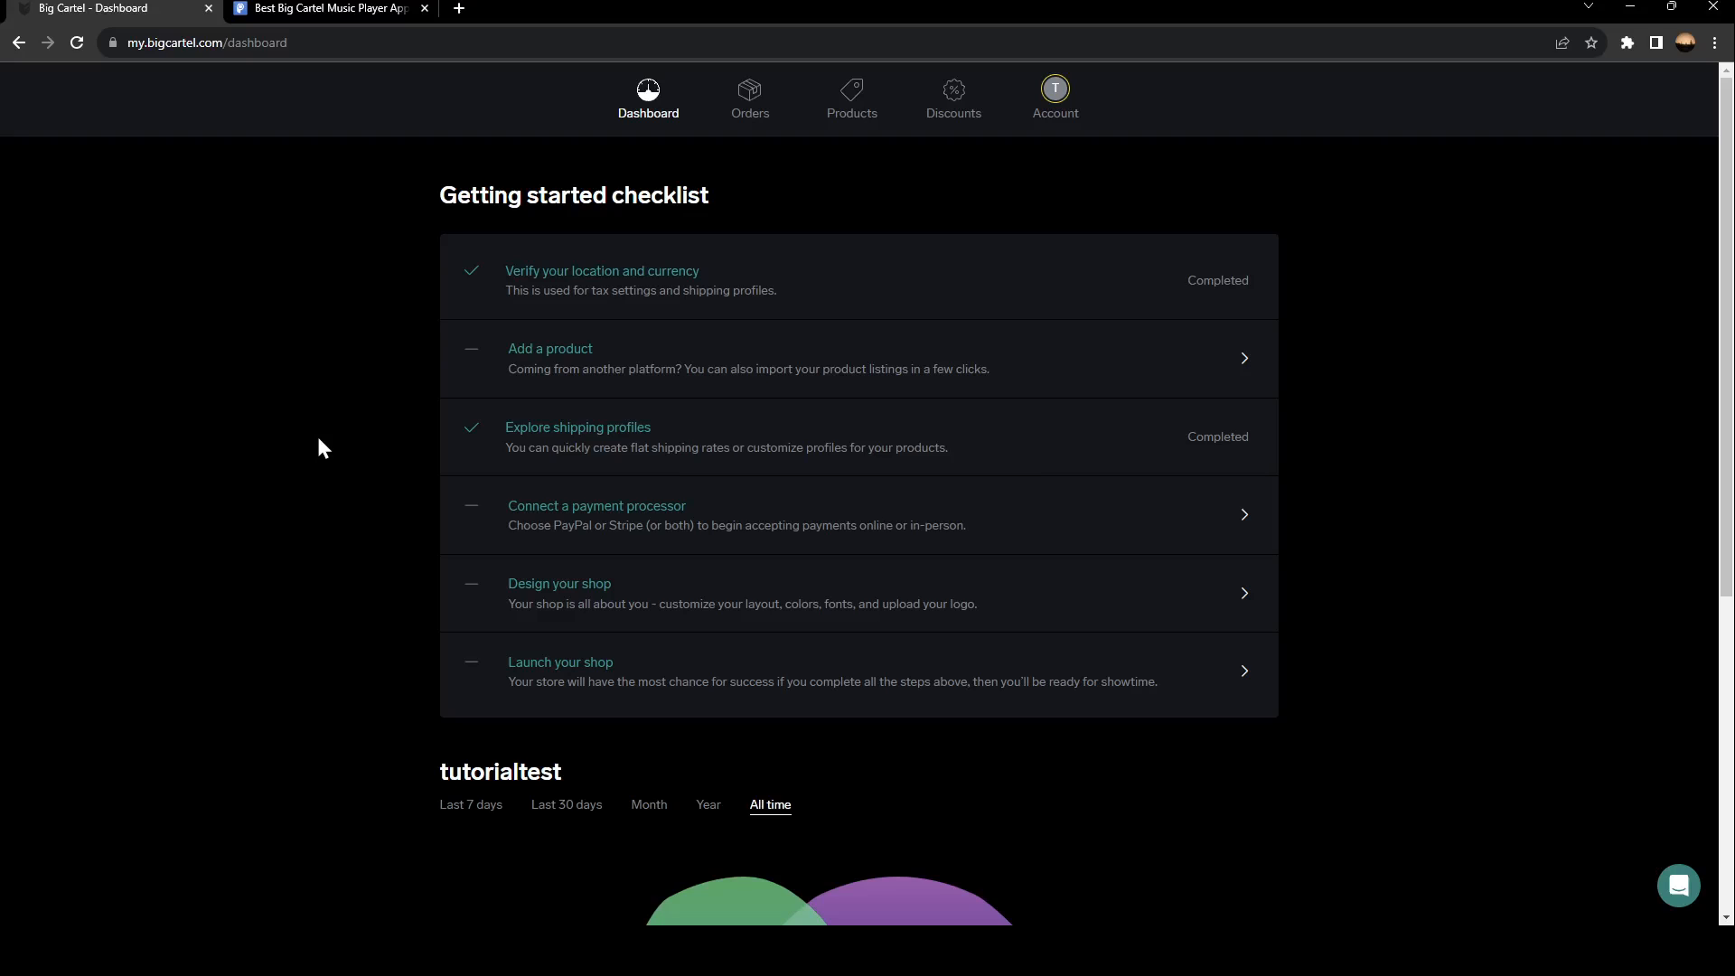
mouse_move(285, 777)
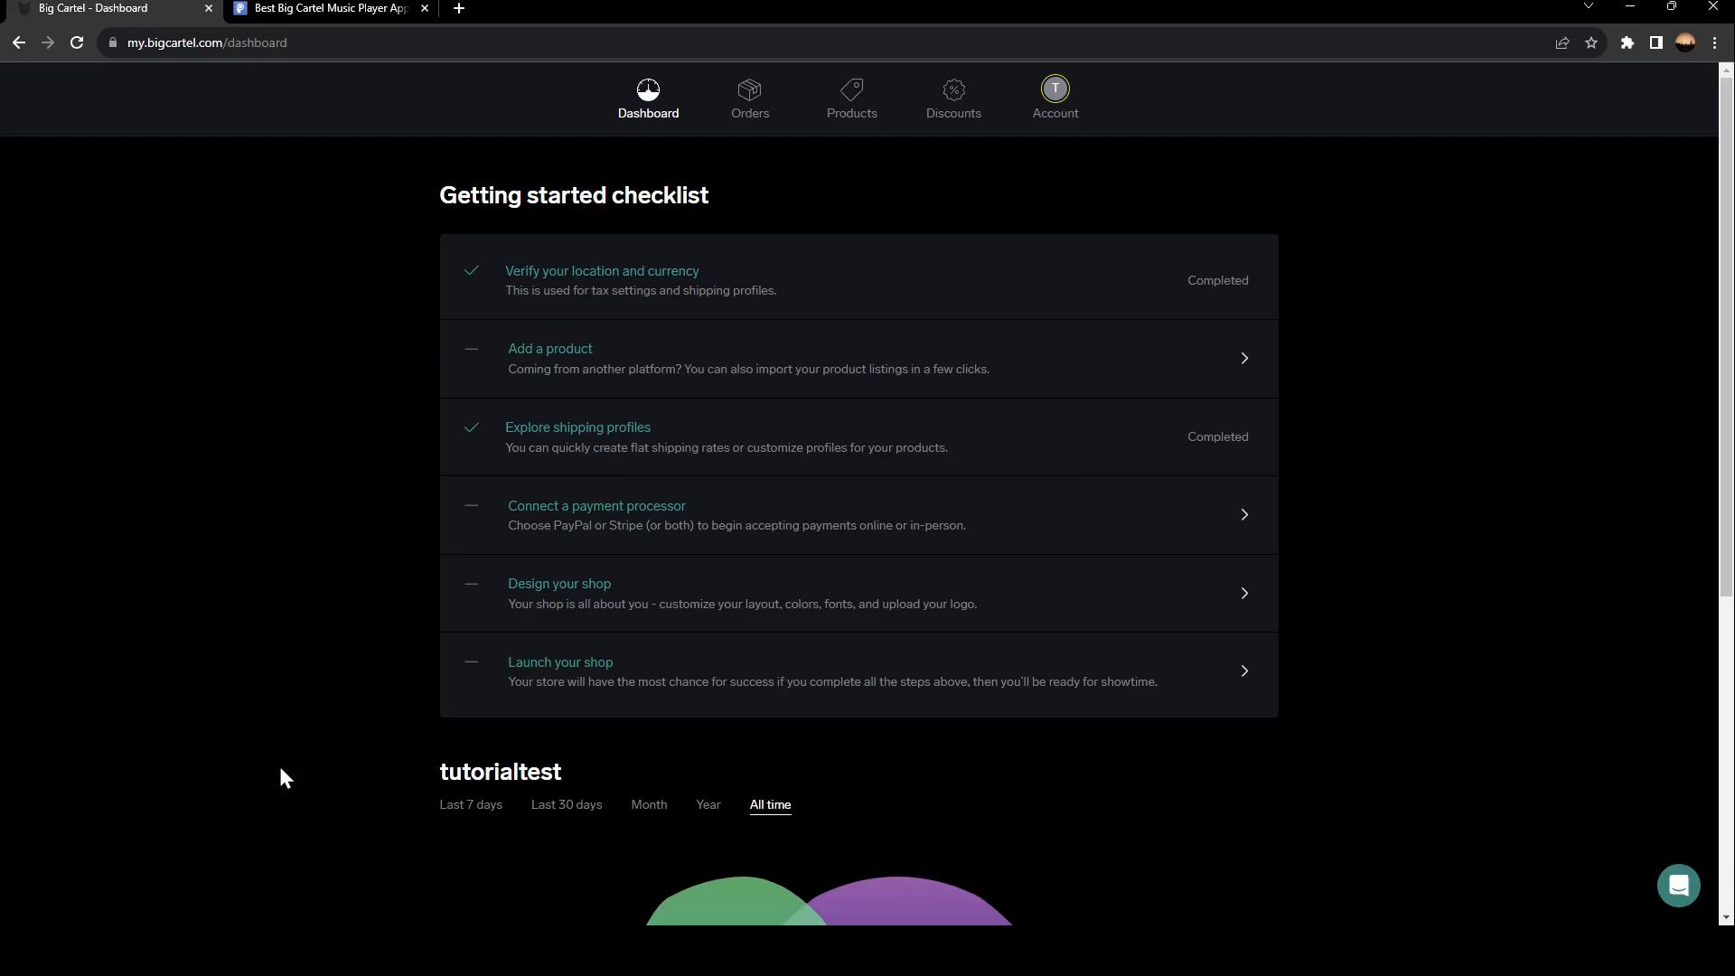
mouse_move(1107, 274)
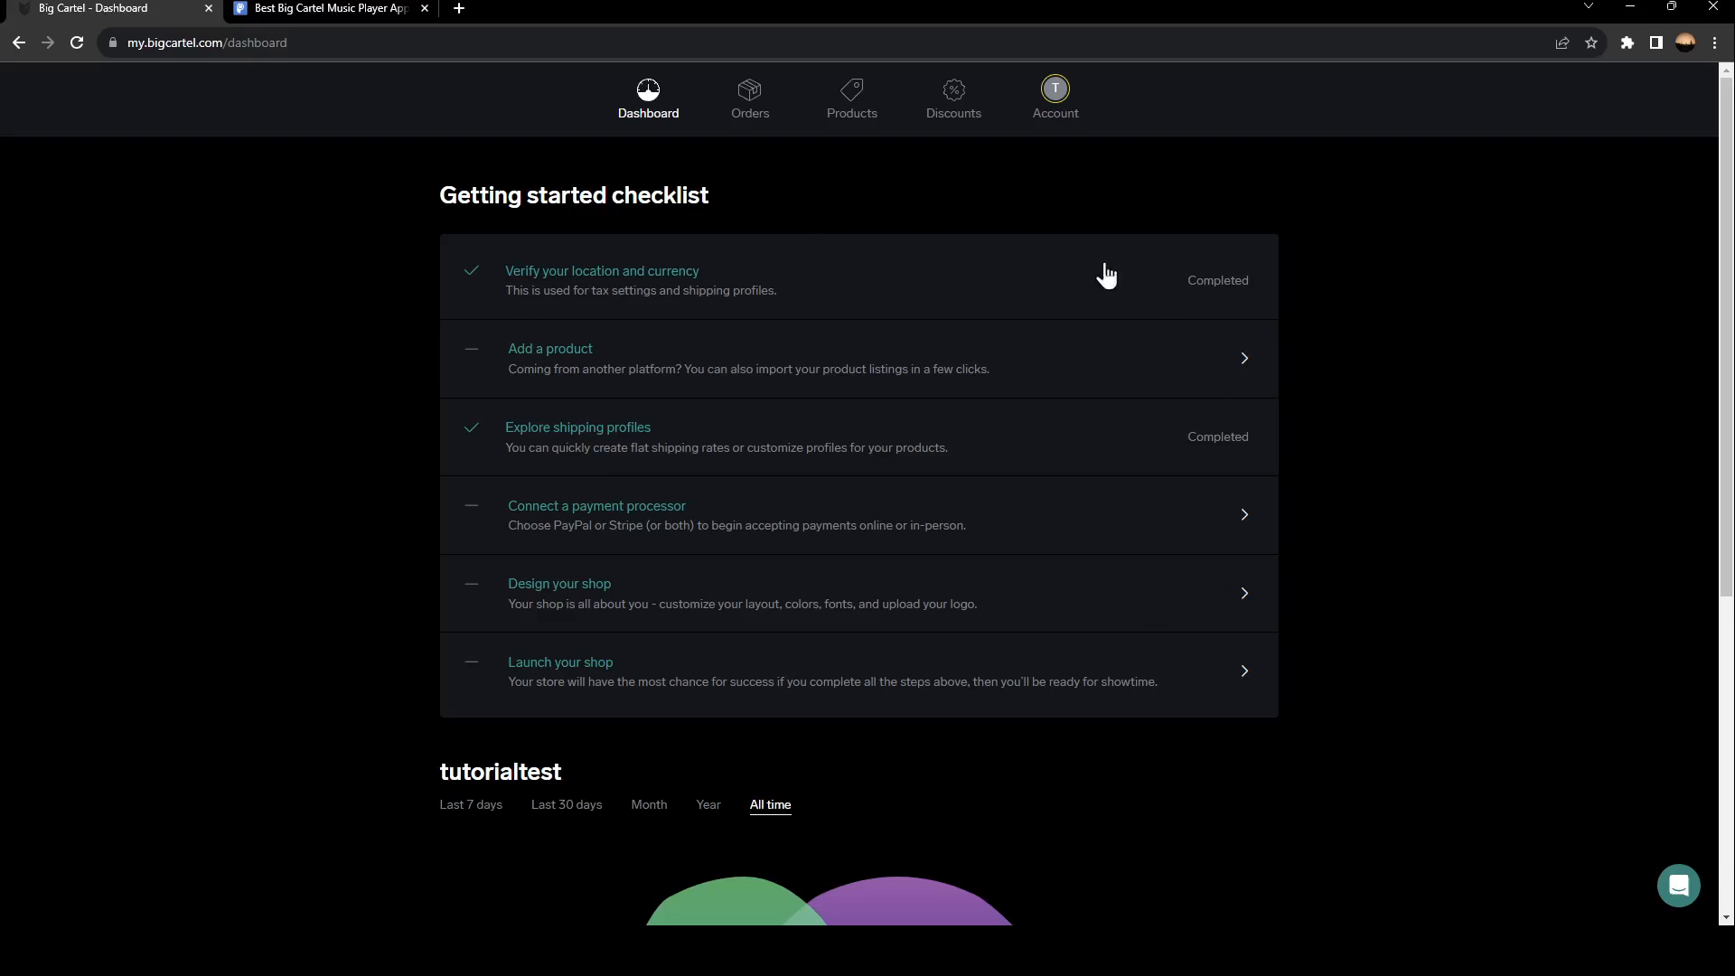
mouse_move(691, 247)
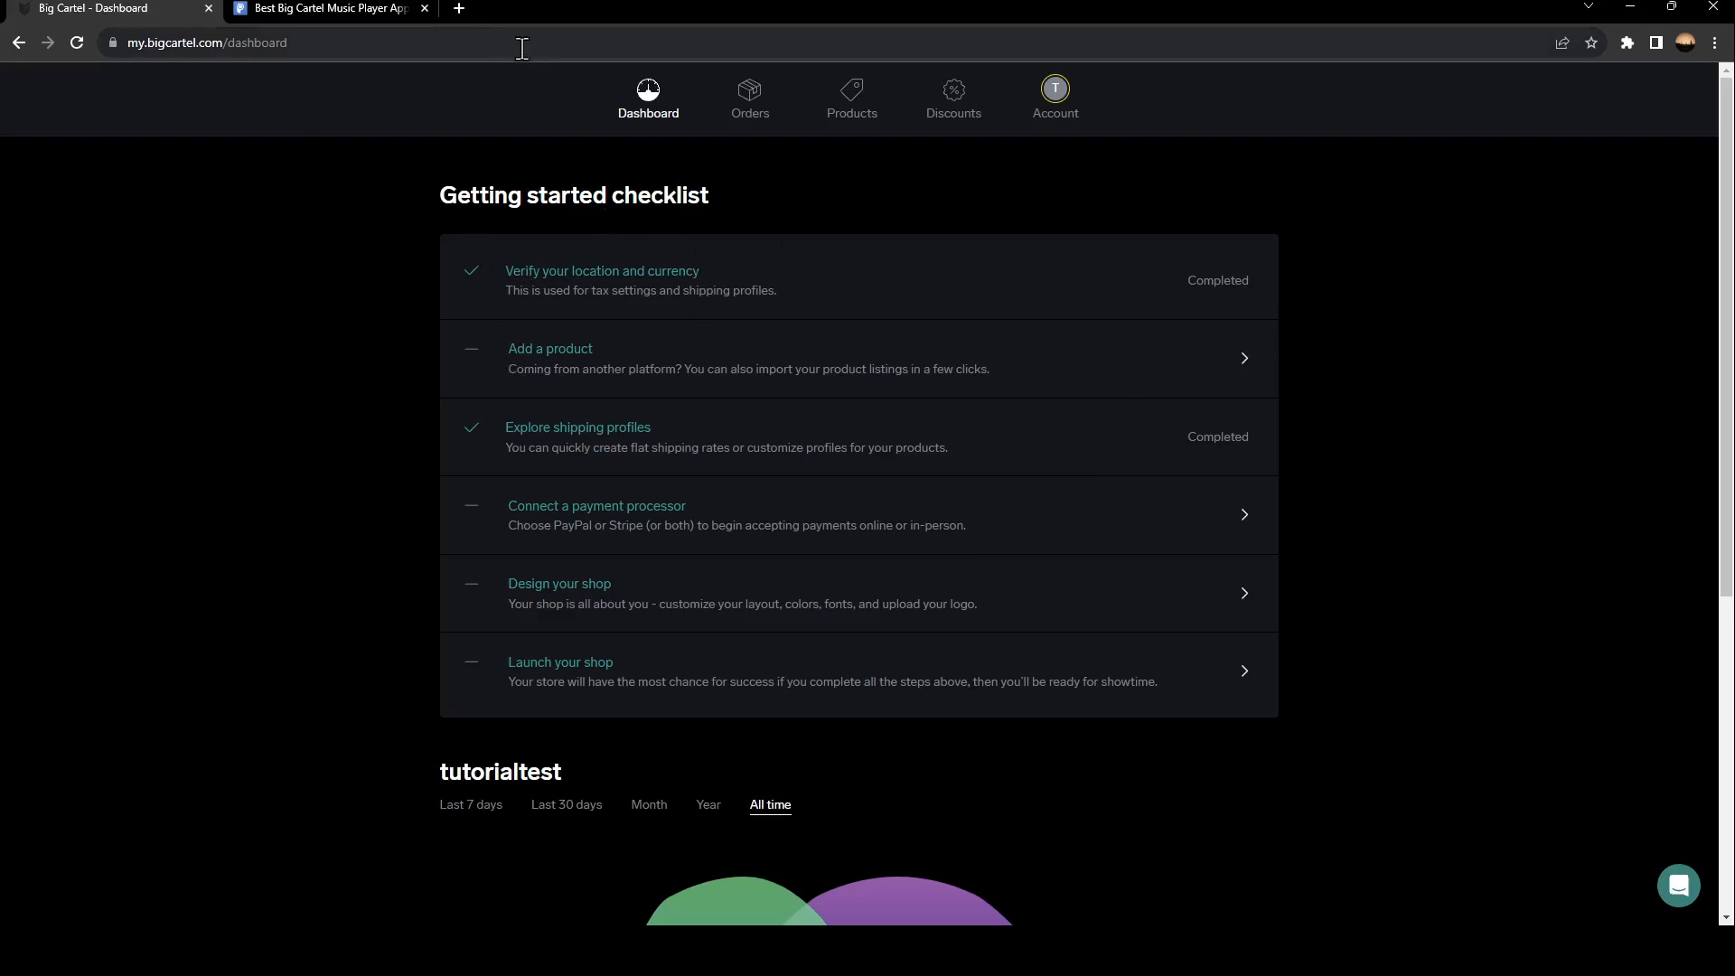
Return to POWR's Big Cartel music player page, closing the stray tab, and start a free player.
click(674, 9)
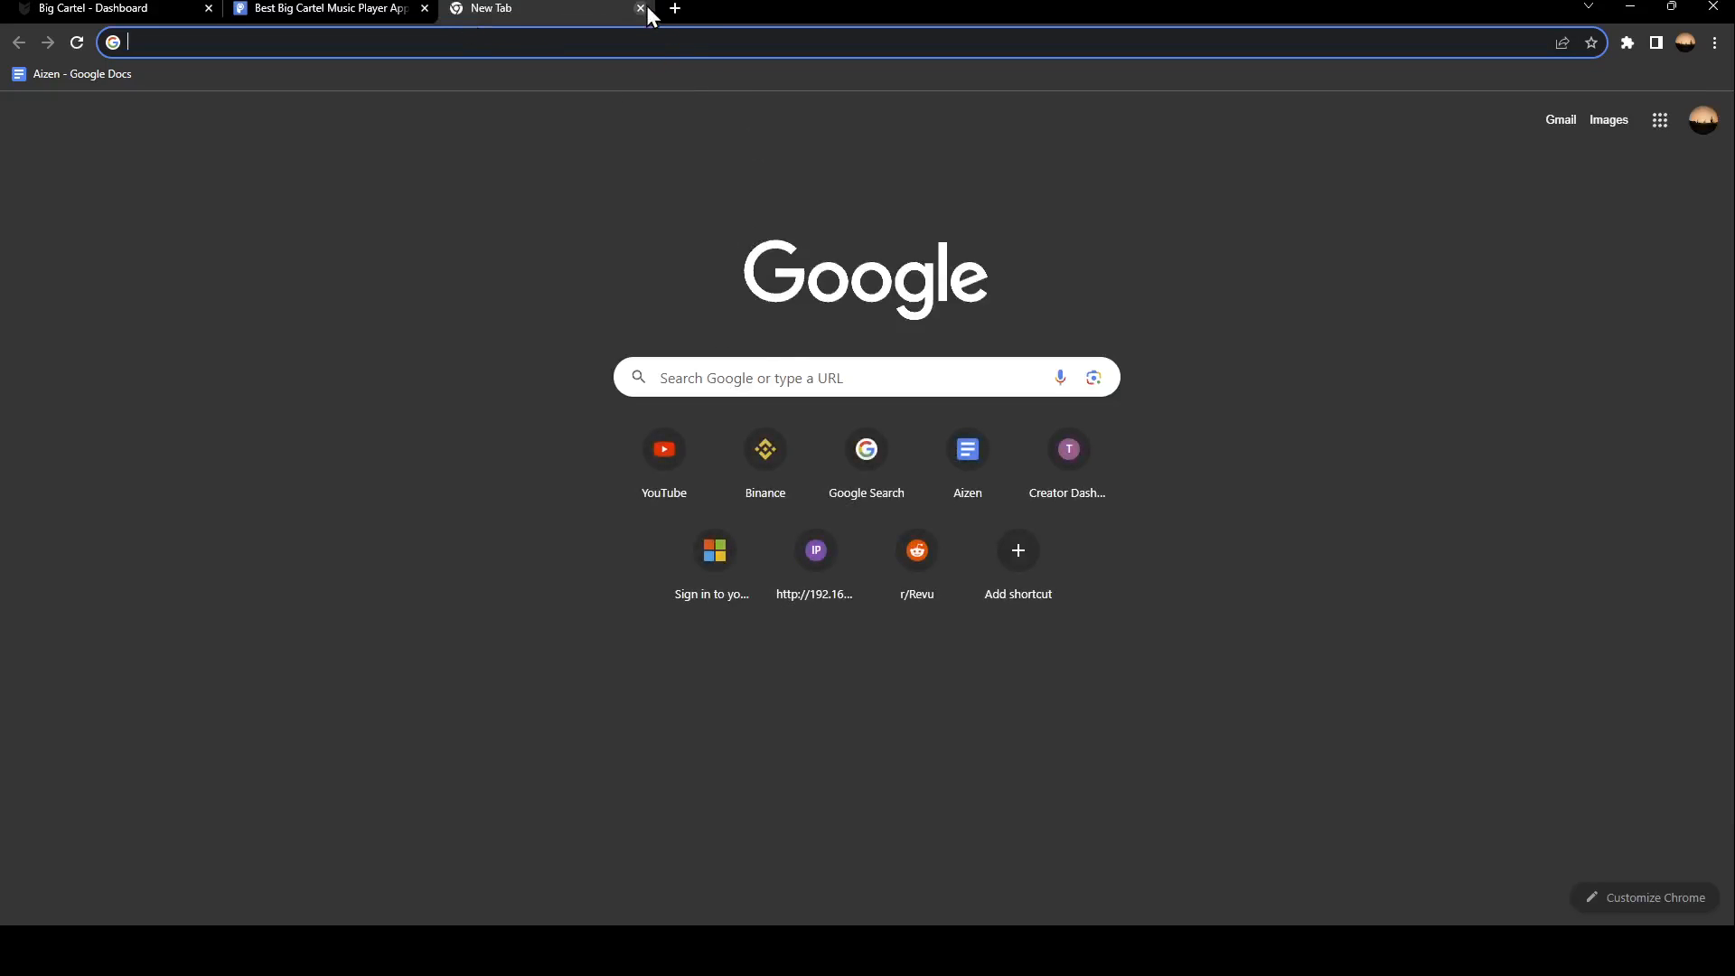
click(640, 10)
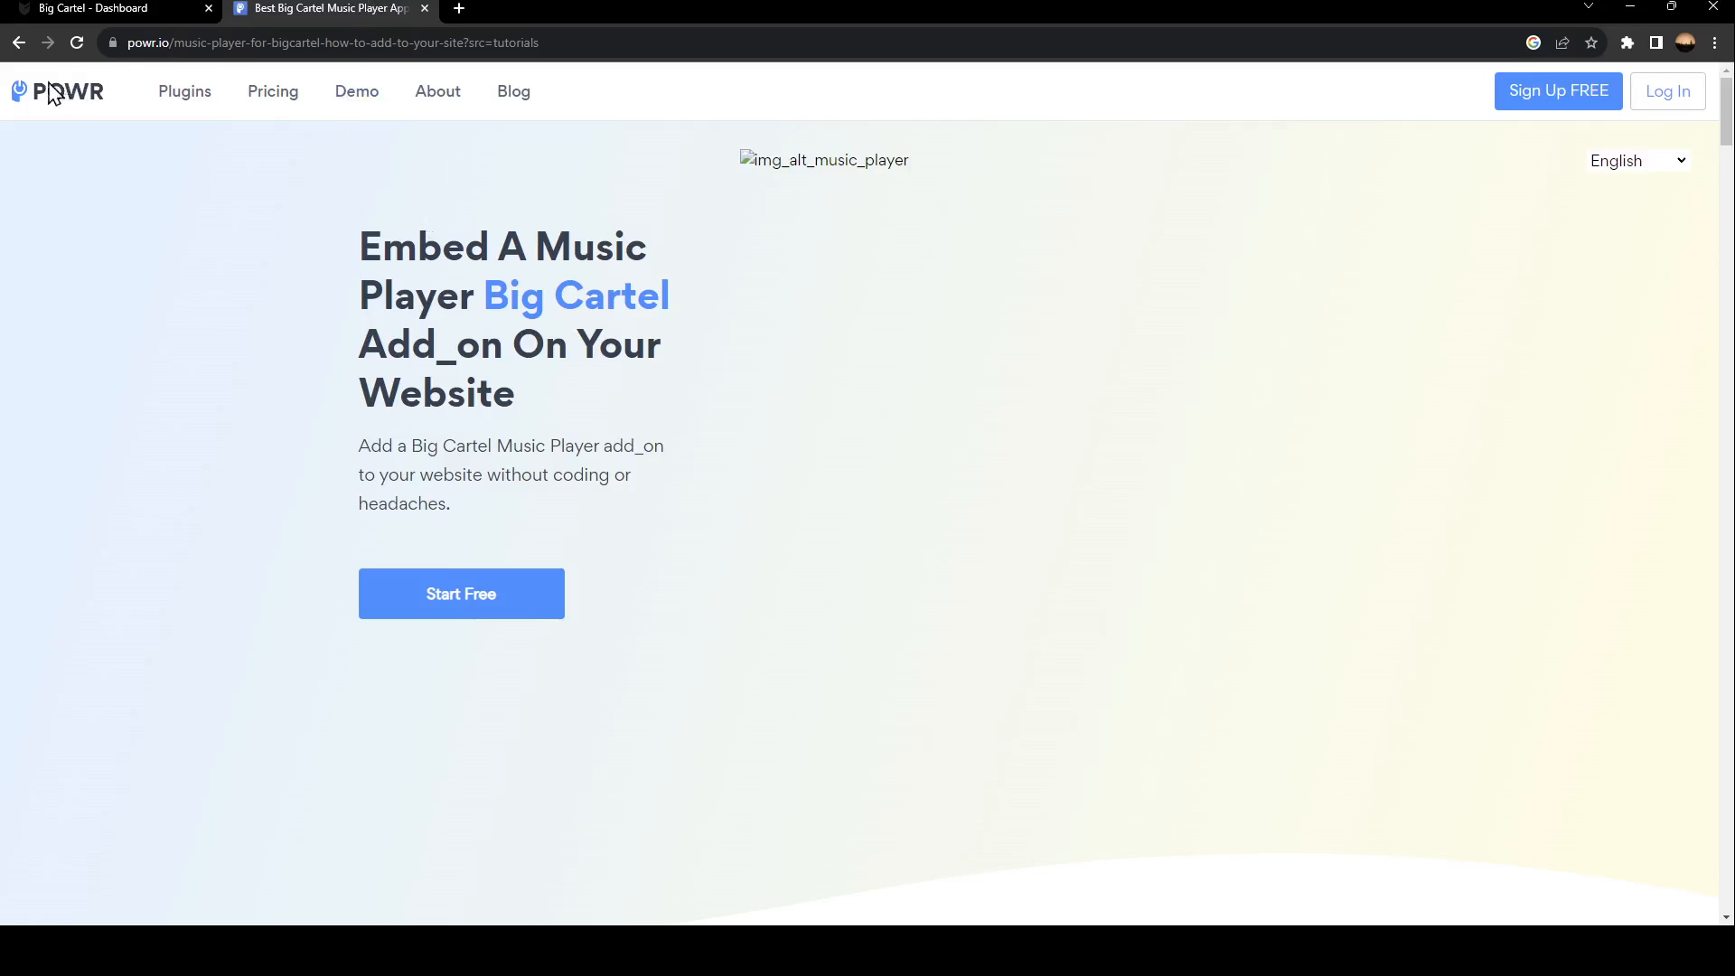
click(166, 44)
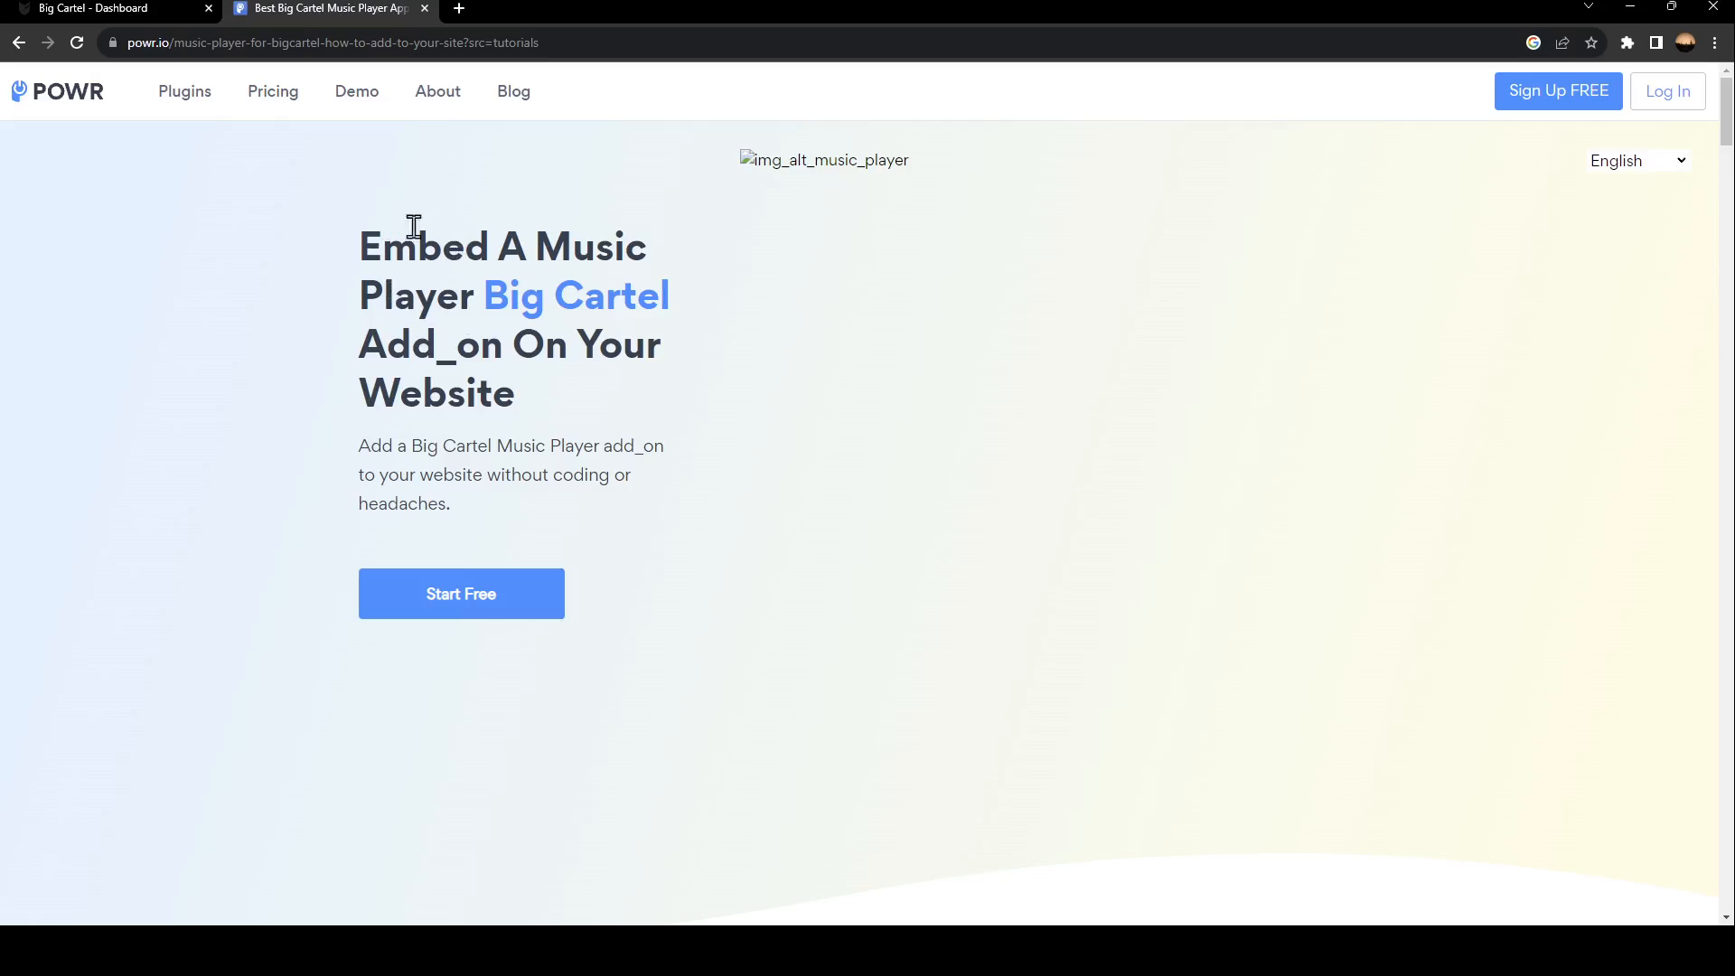
mouse_move(477, 340)
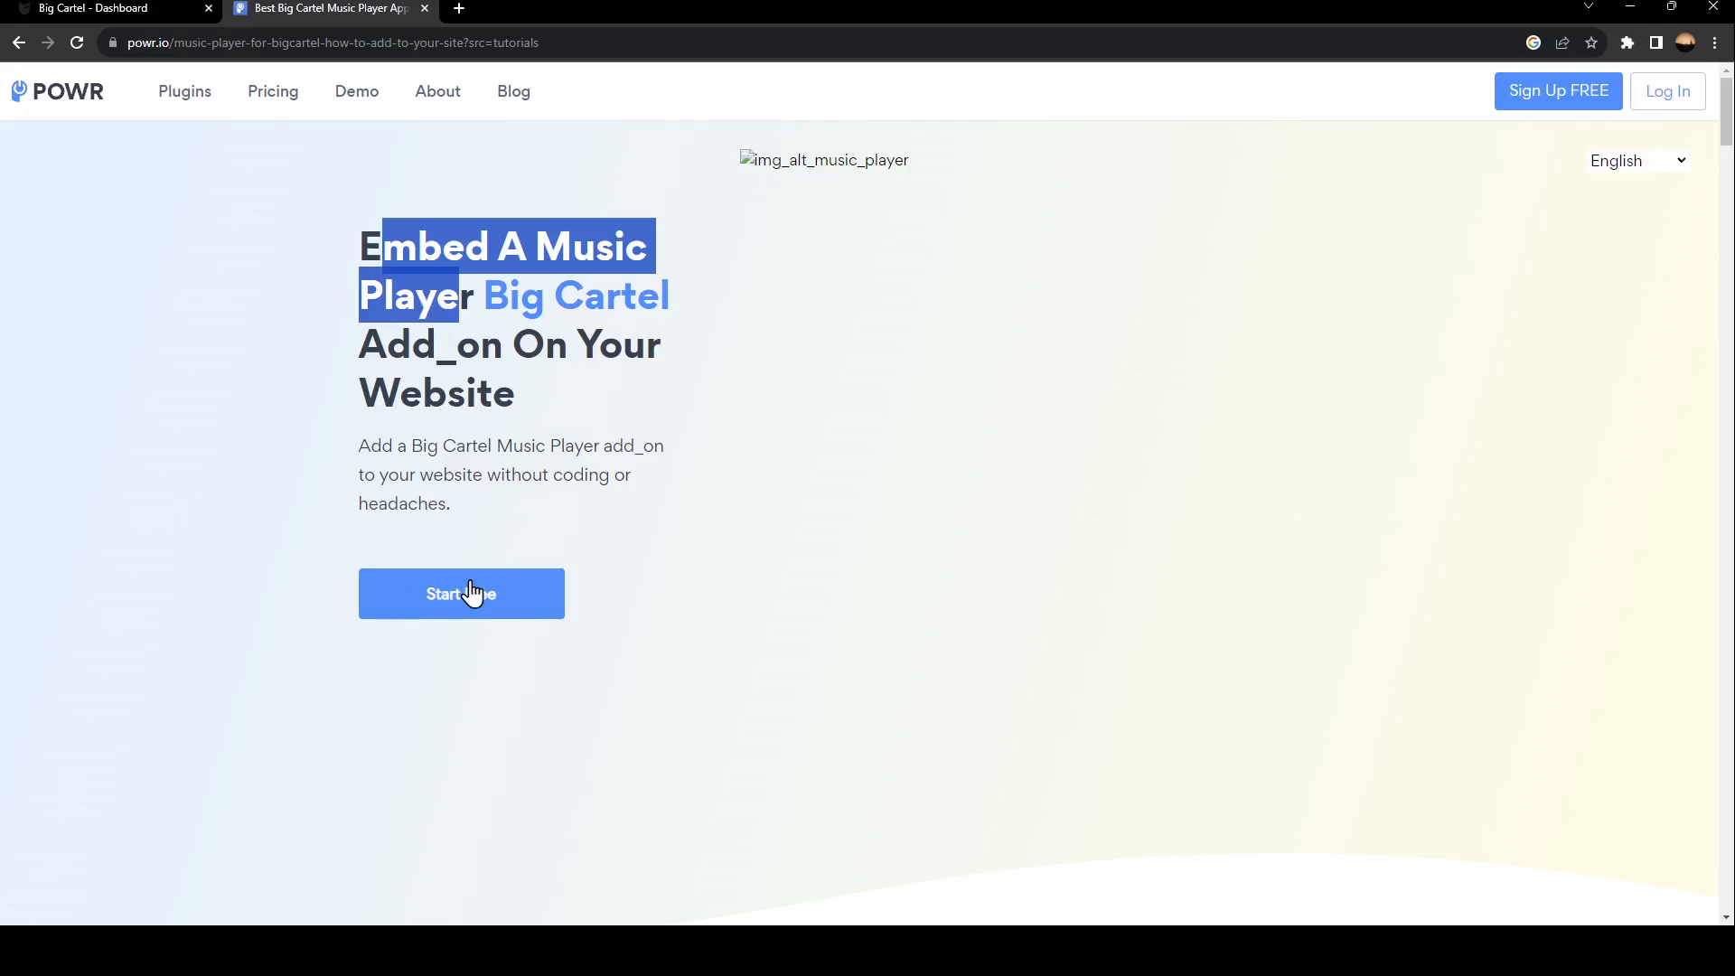
mouse_move(509, 607)
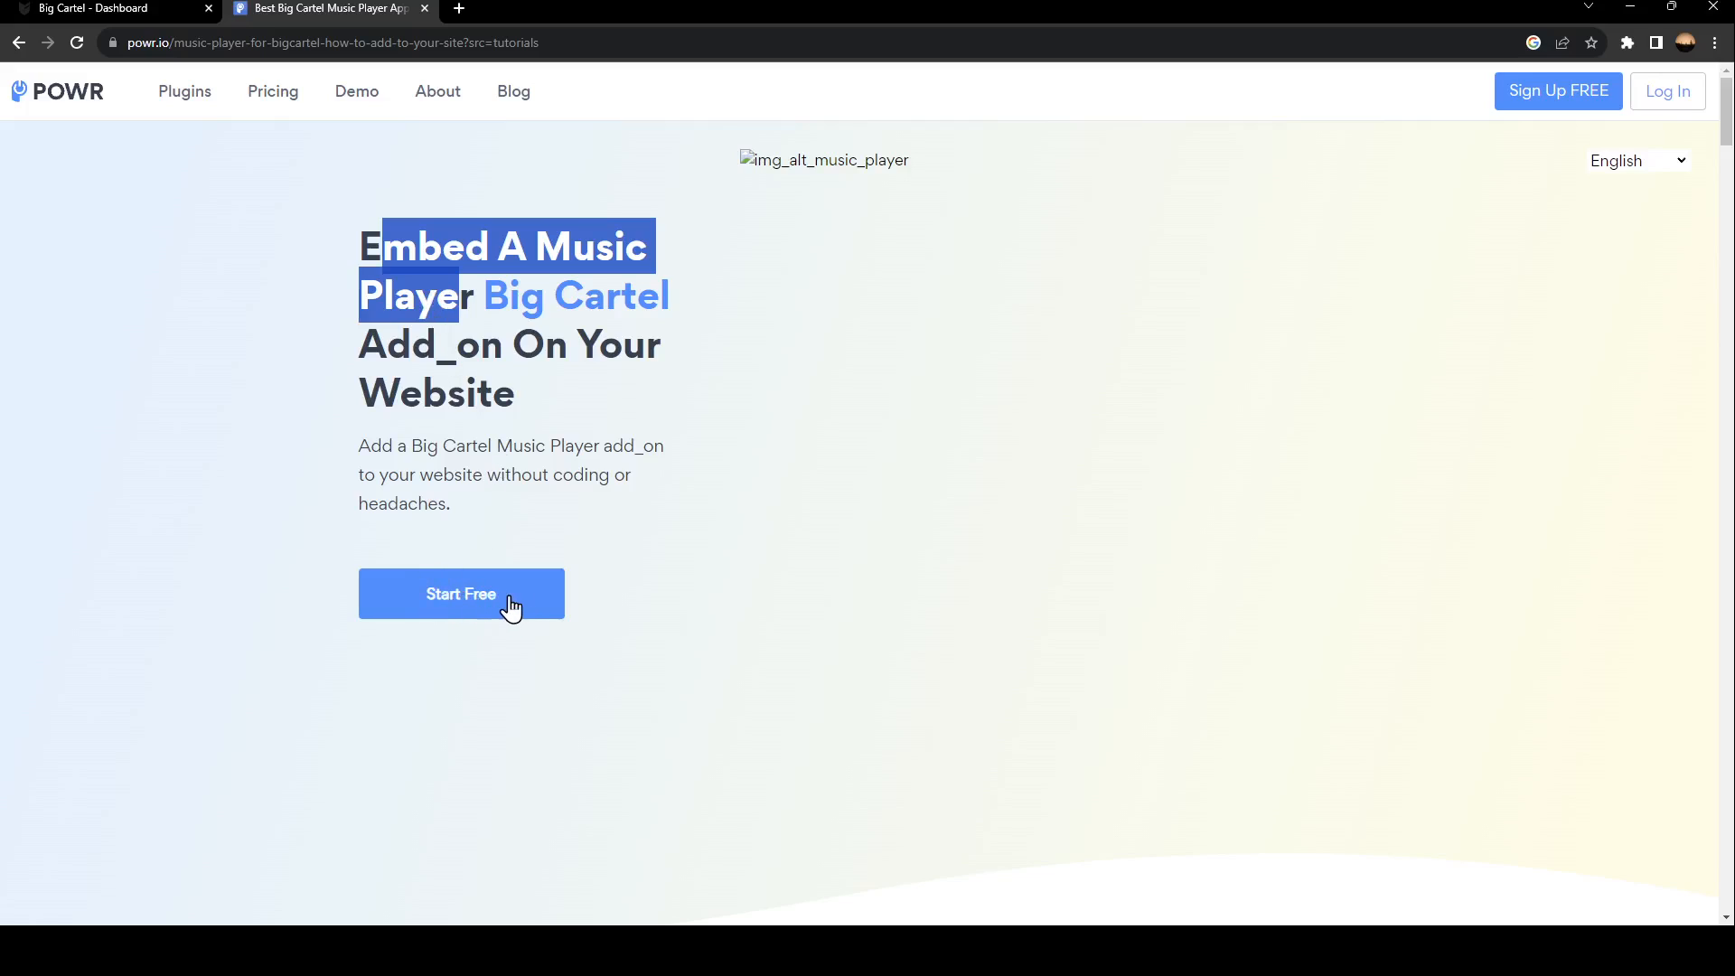
click(460, 594)
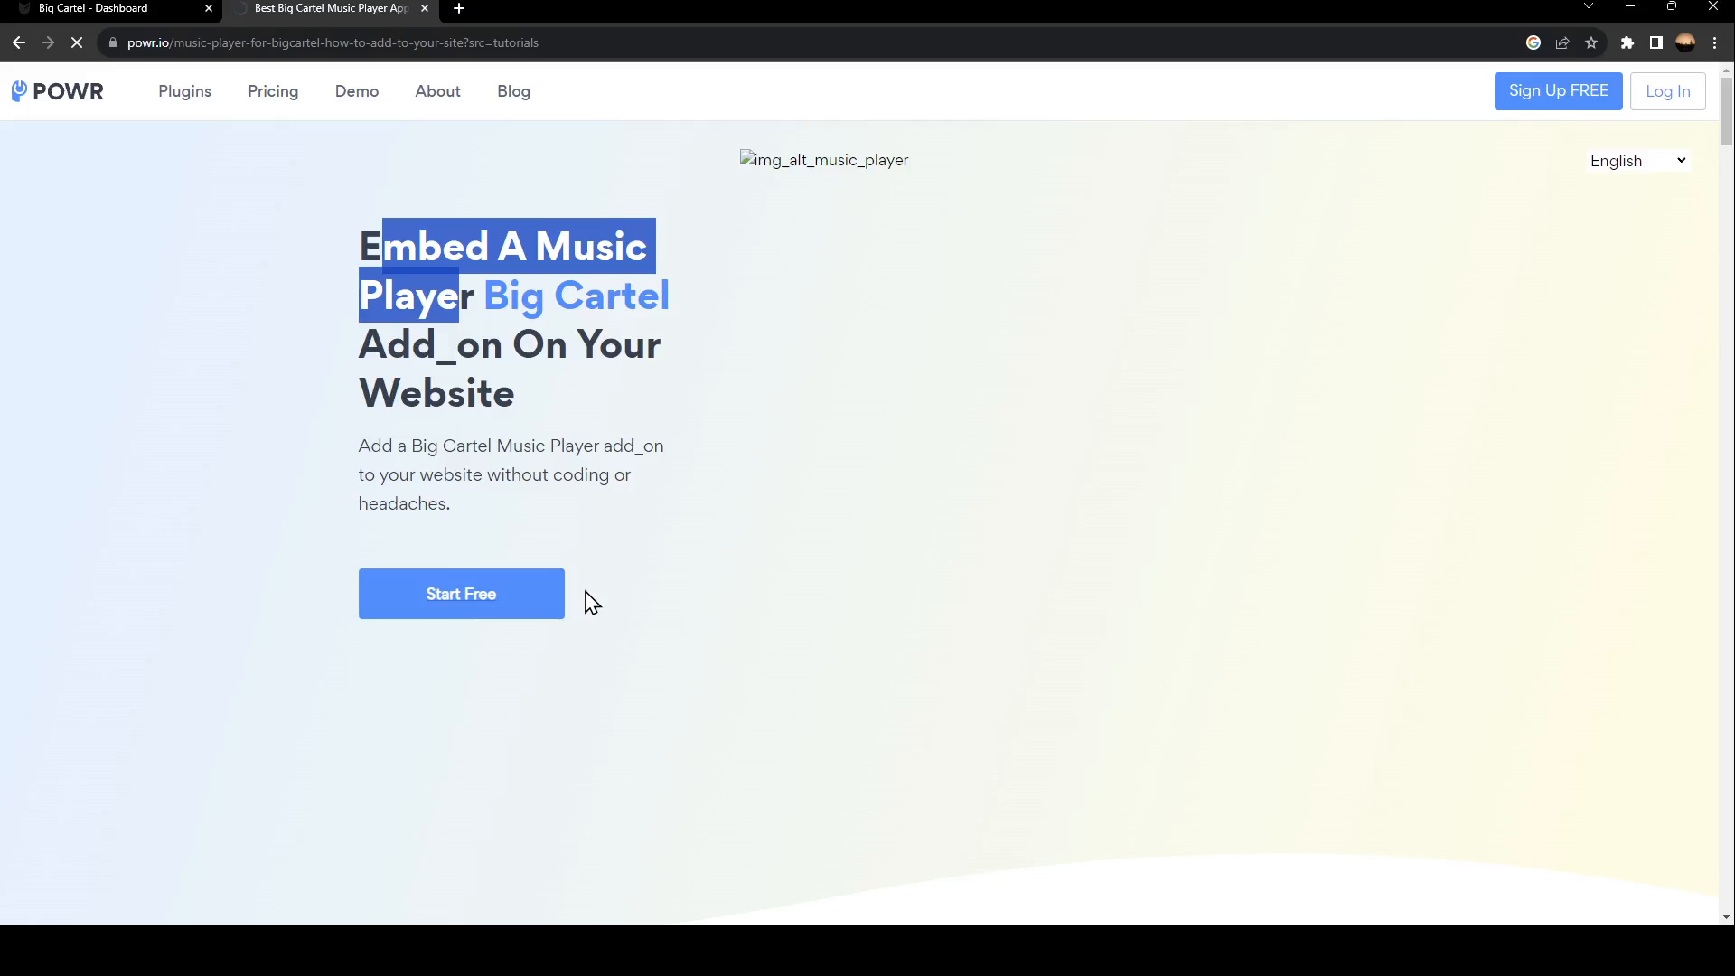
In the new untitled player, make the sample track Saturday the current track.
click(460, 595)
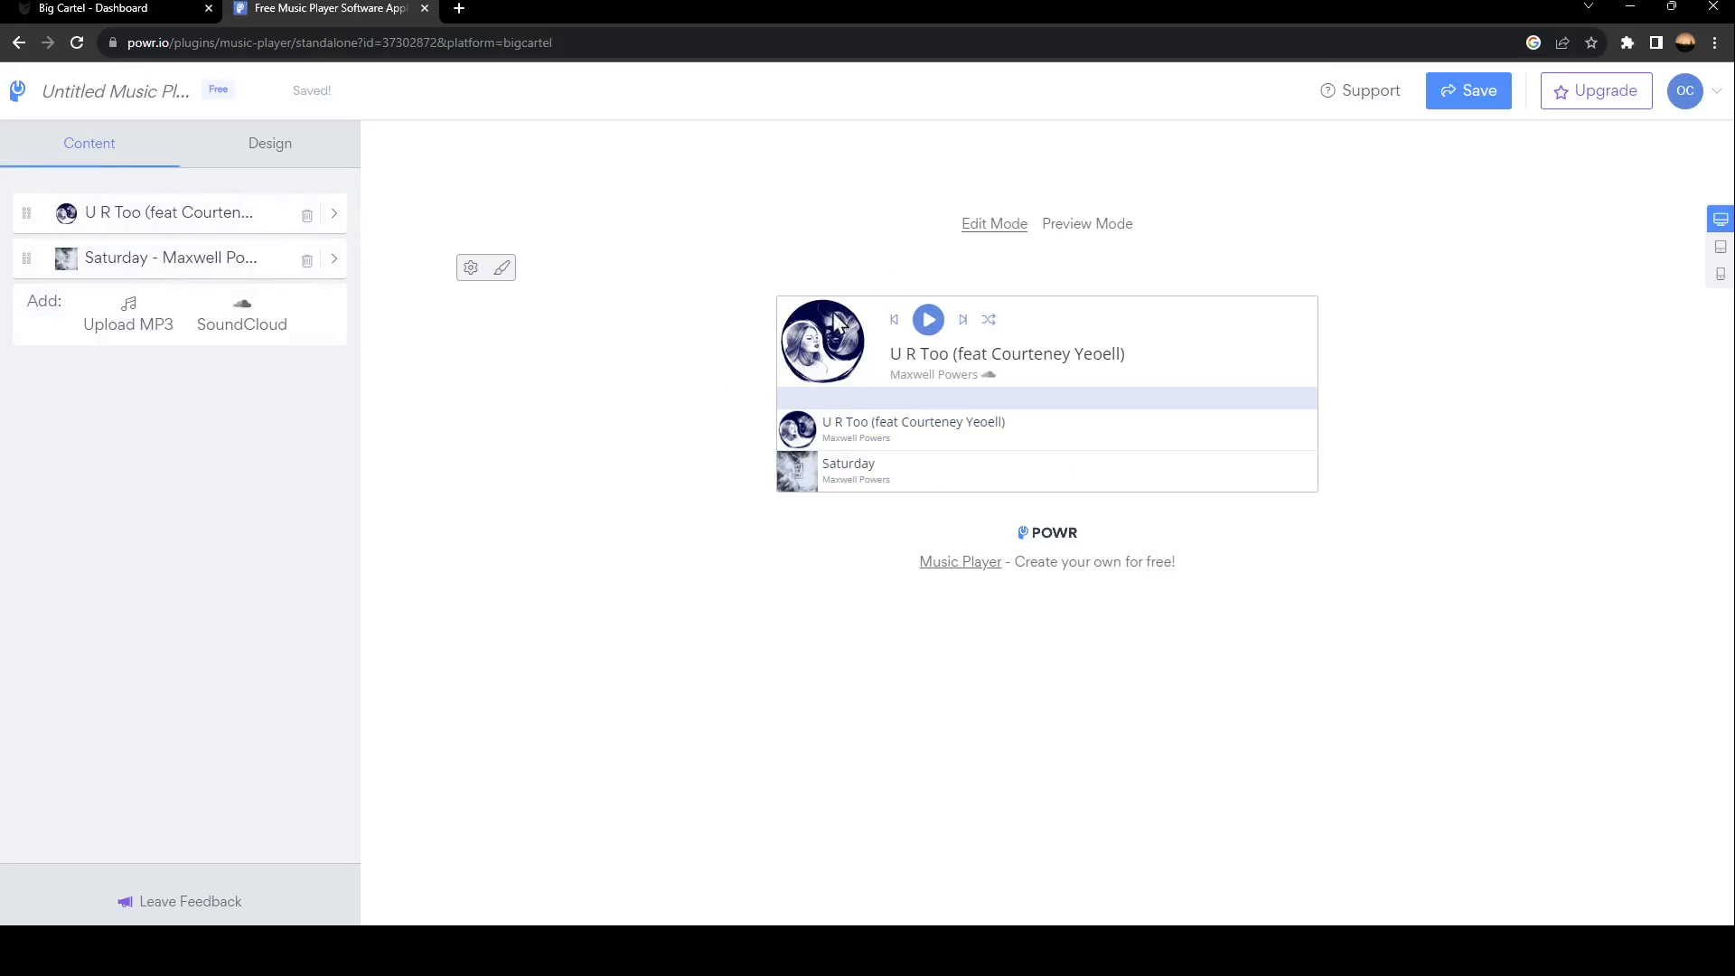
mouse_move(1316, 295)
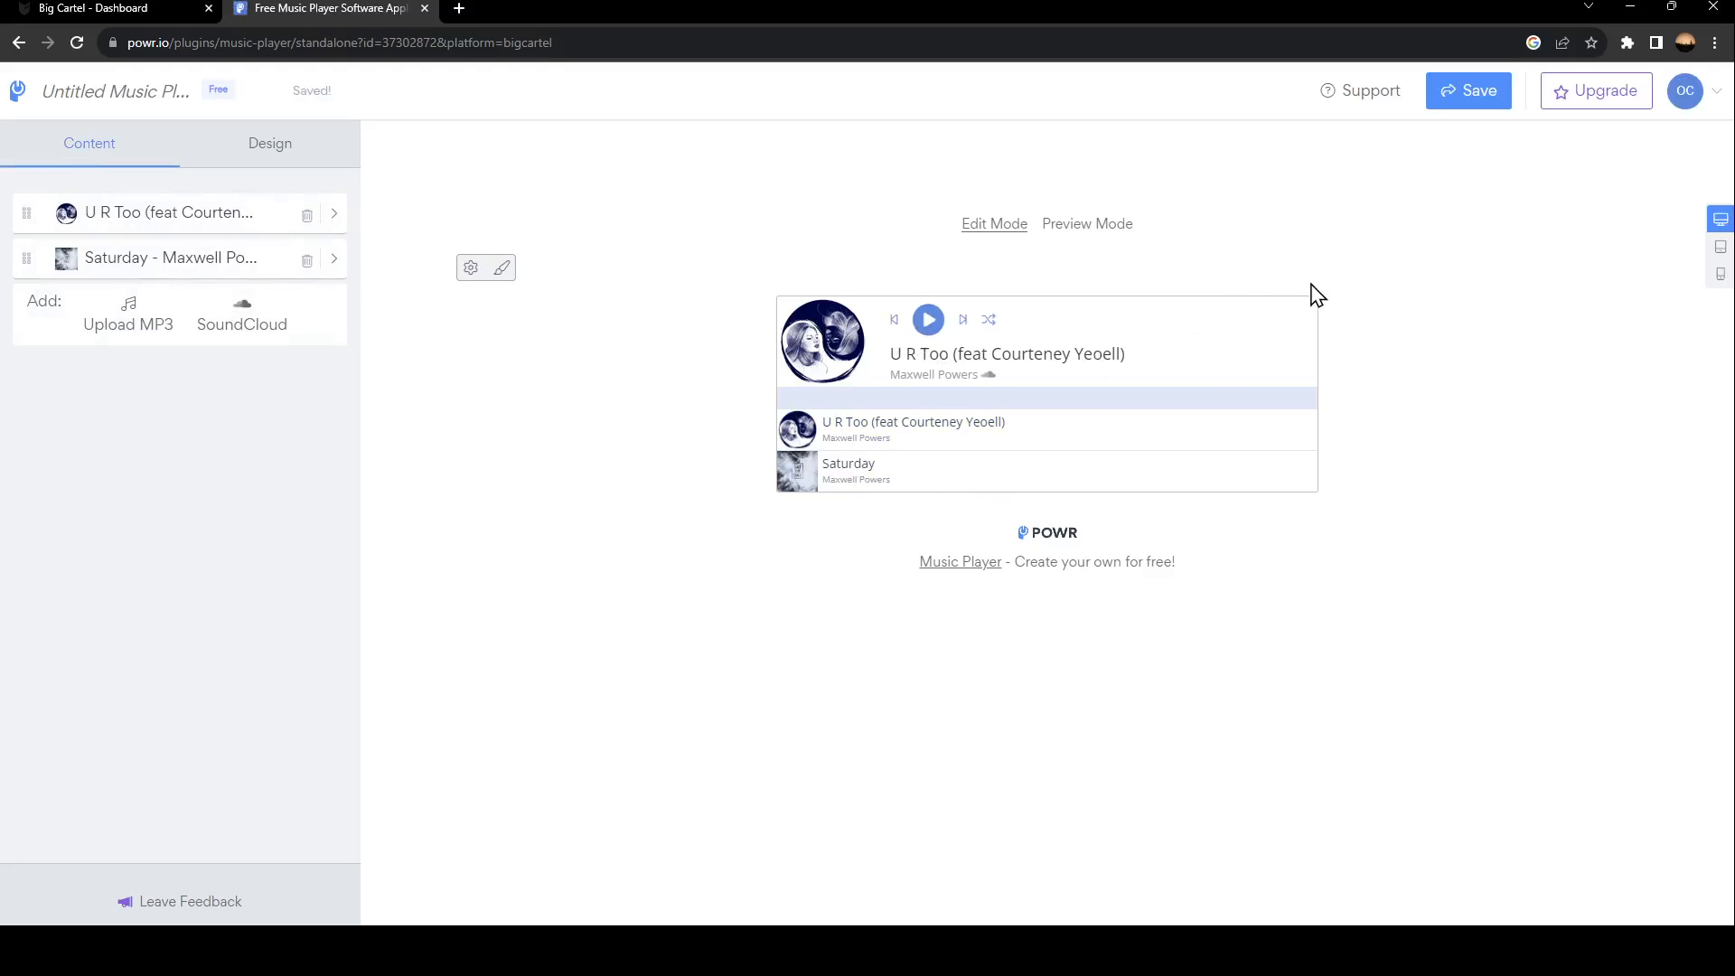
click(913, 470)
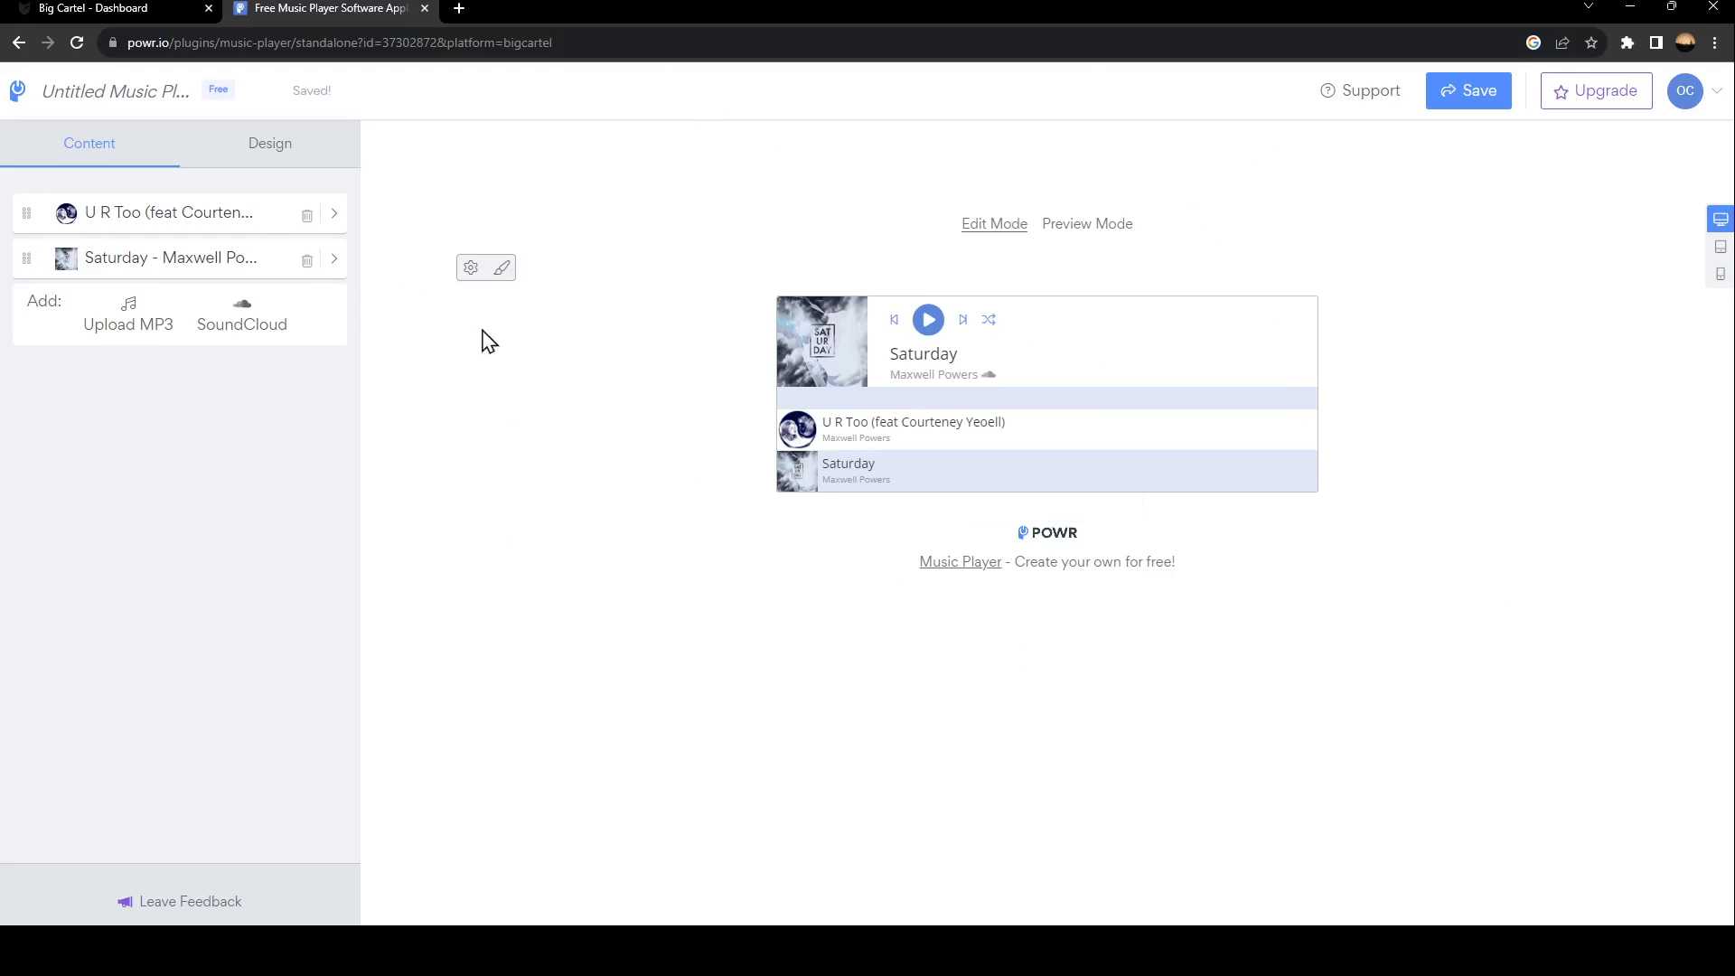
mouse_move(344, 335)
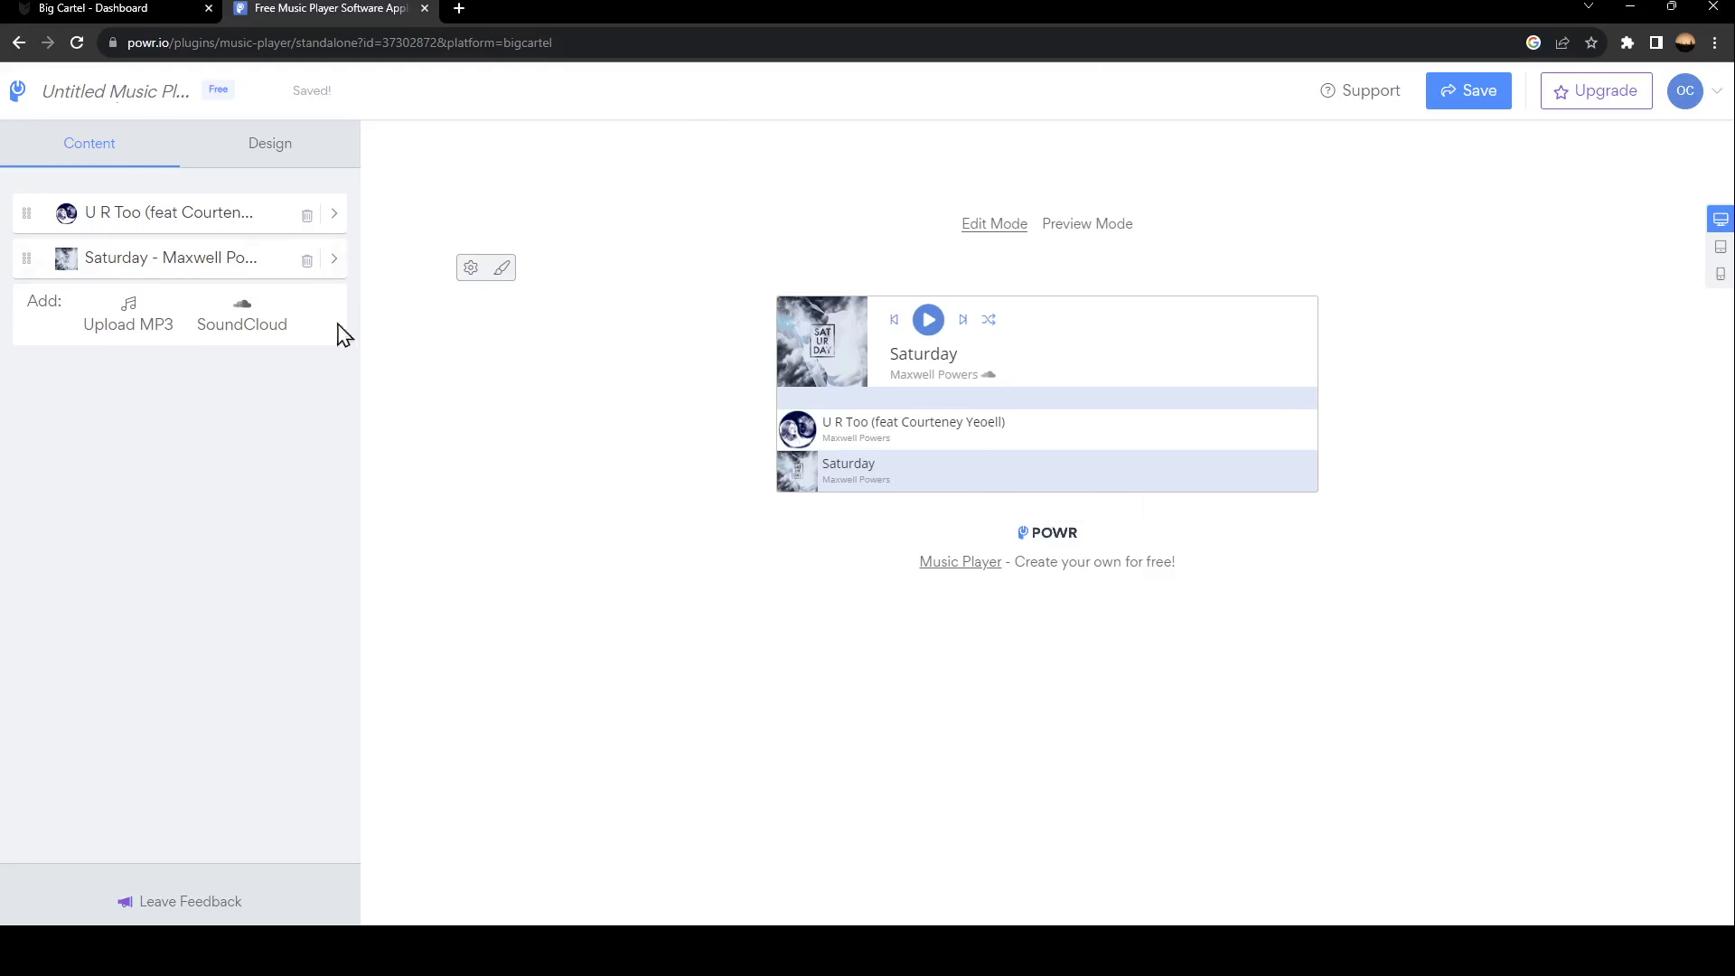
click(269, 143)
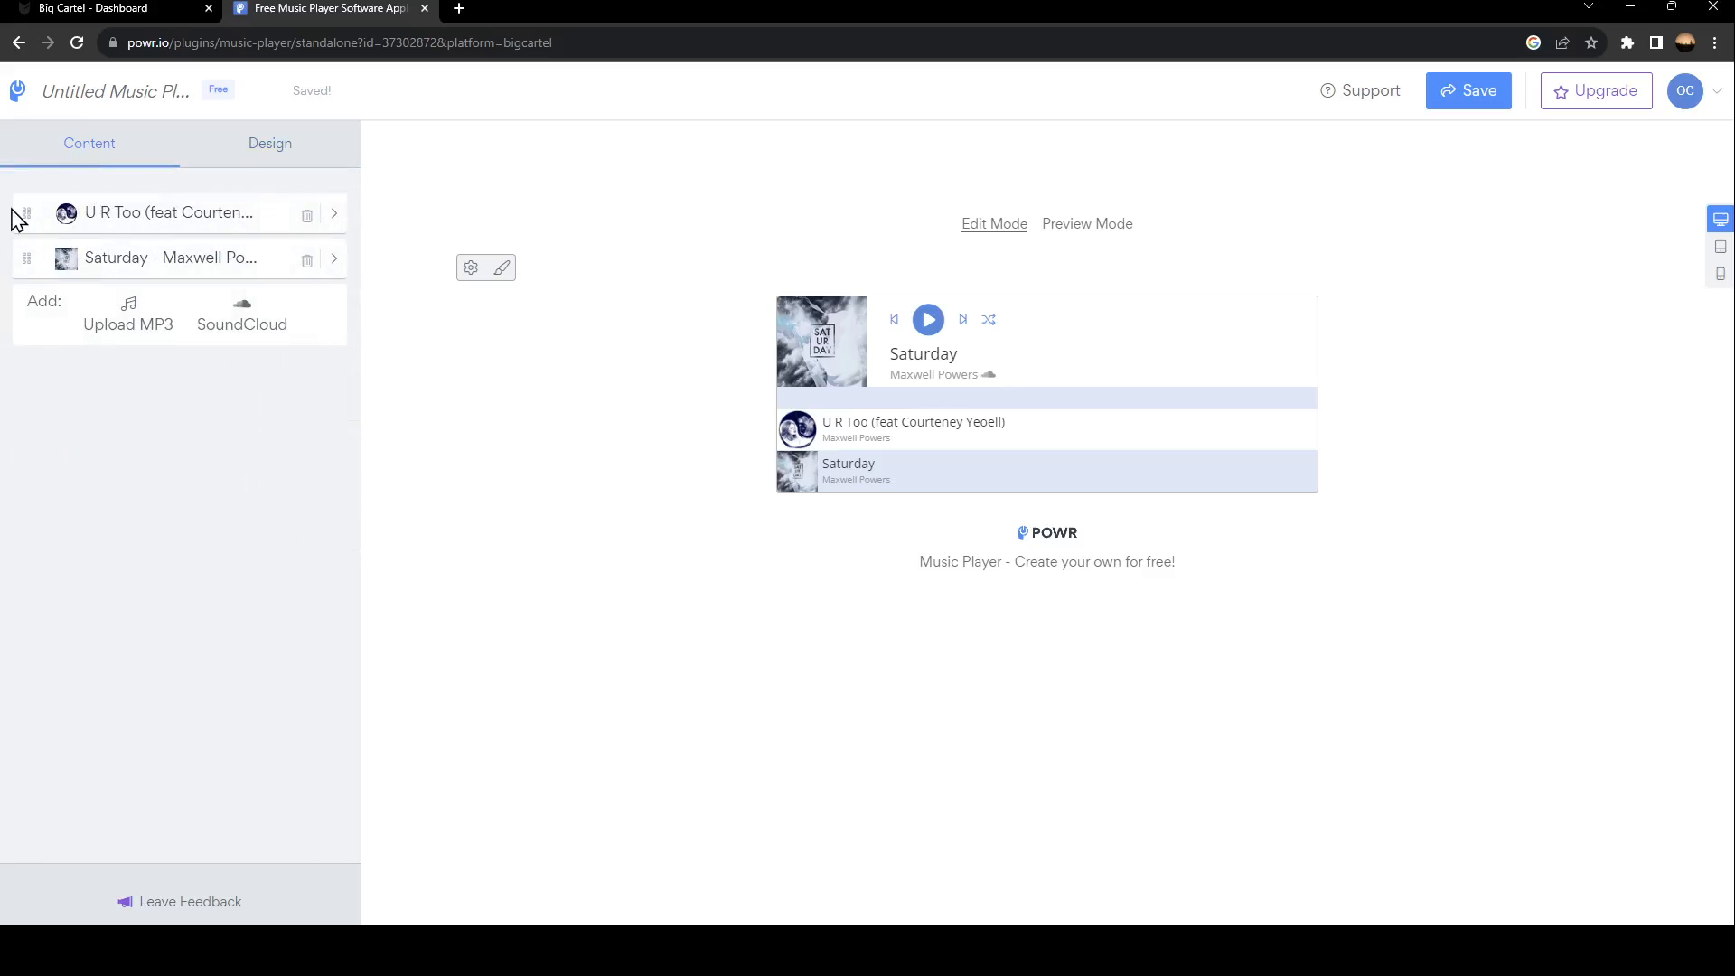
mouse_move(127, 321)
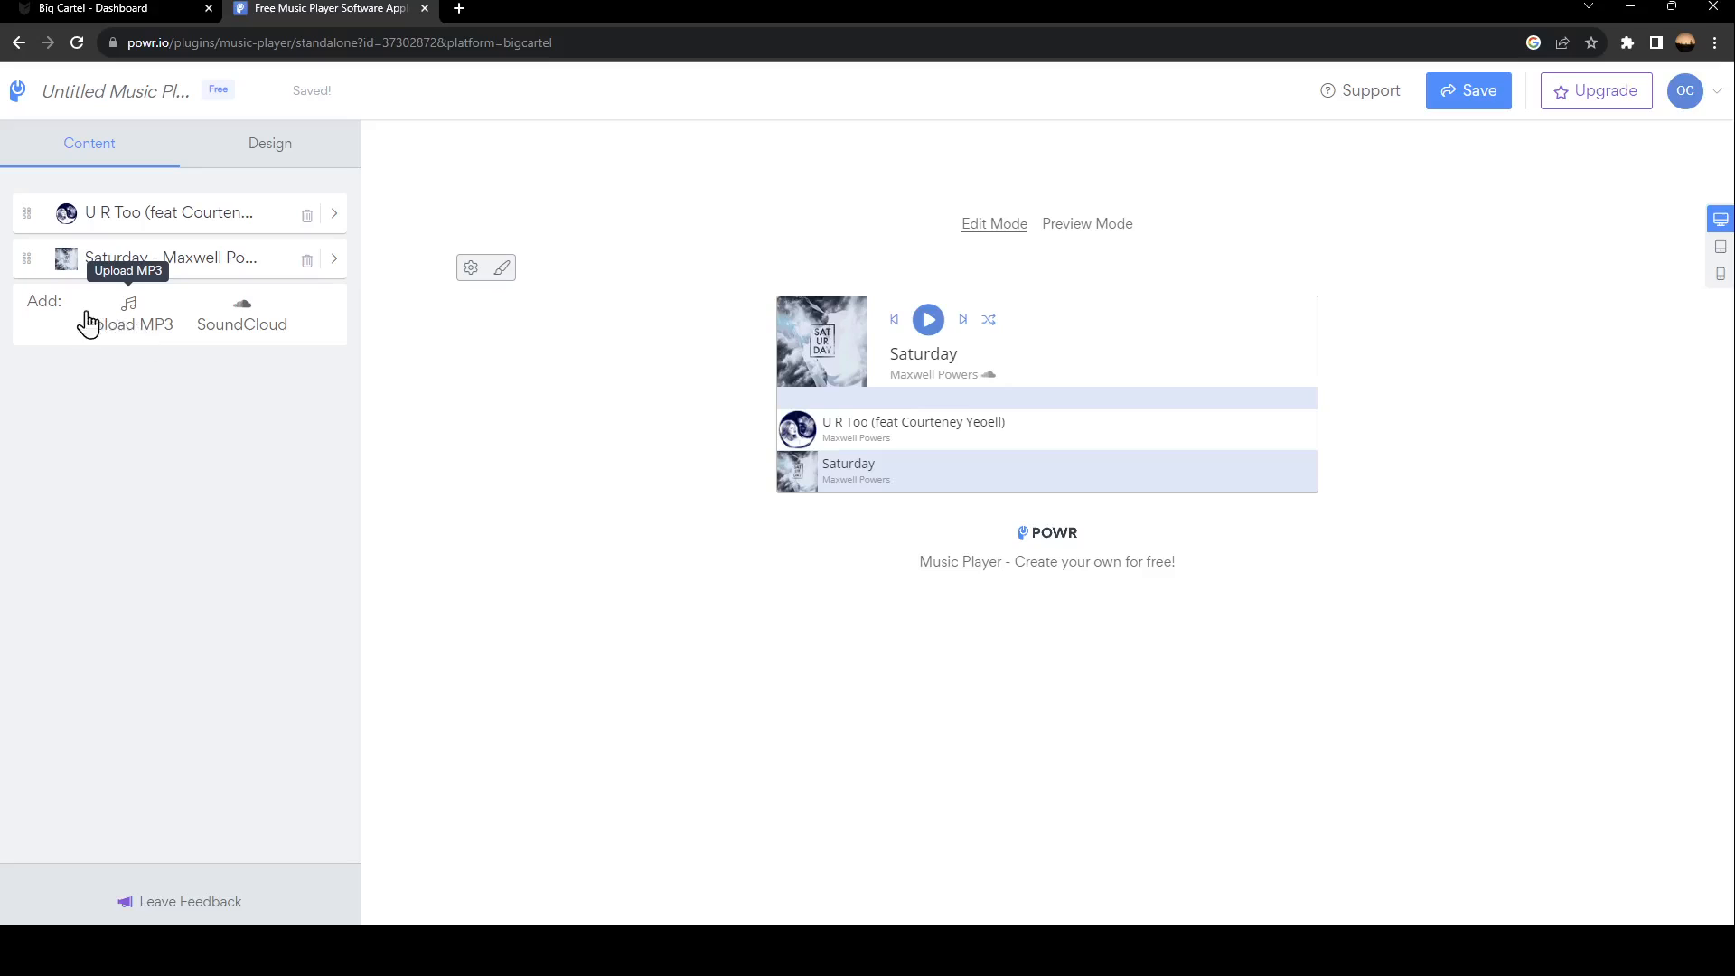
mouse_move(138, 331)
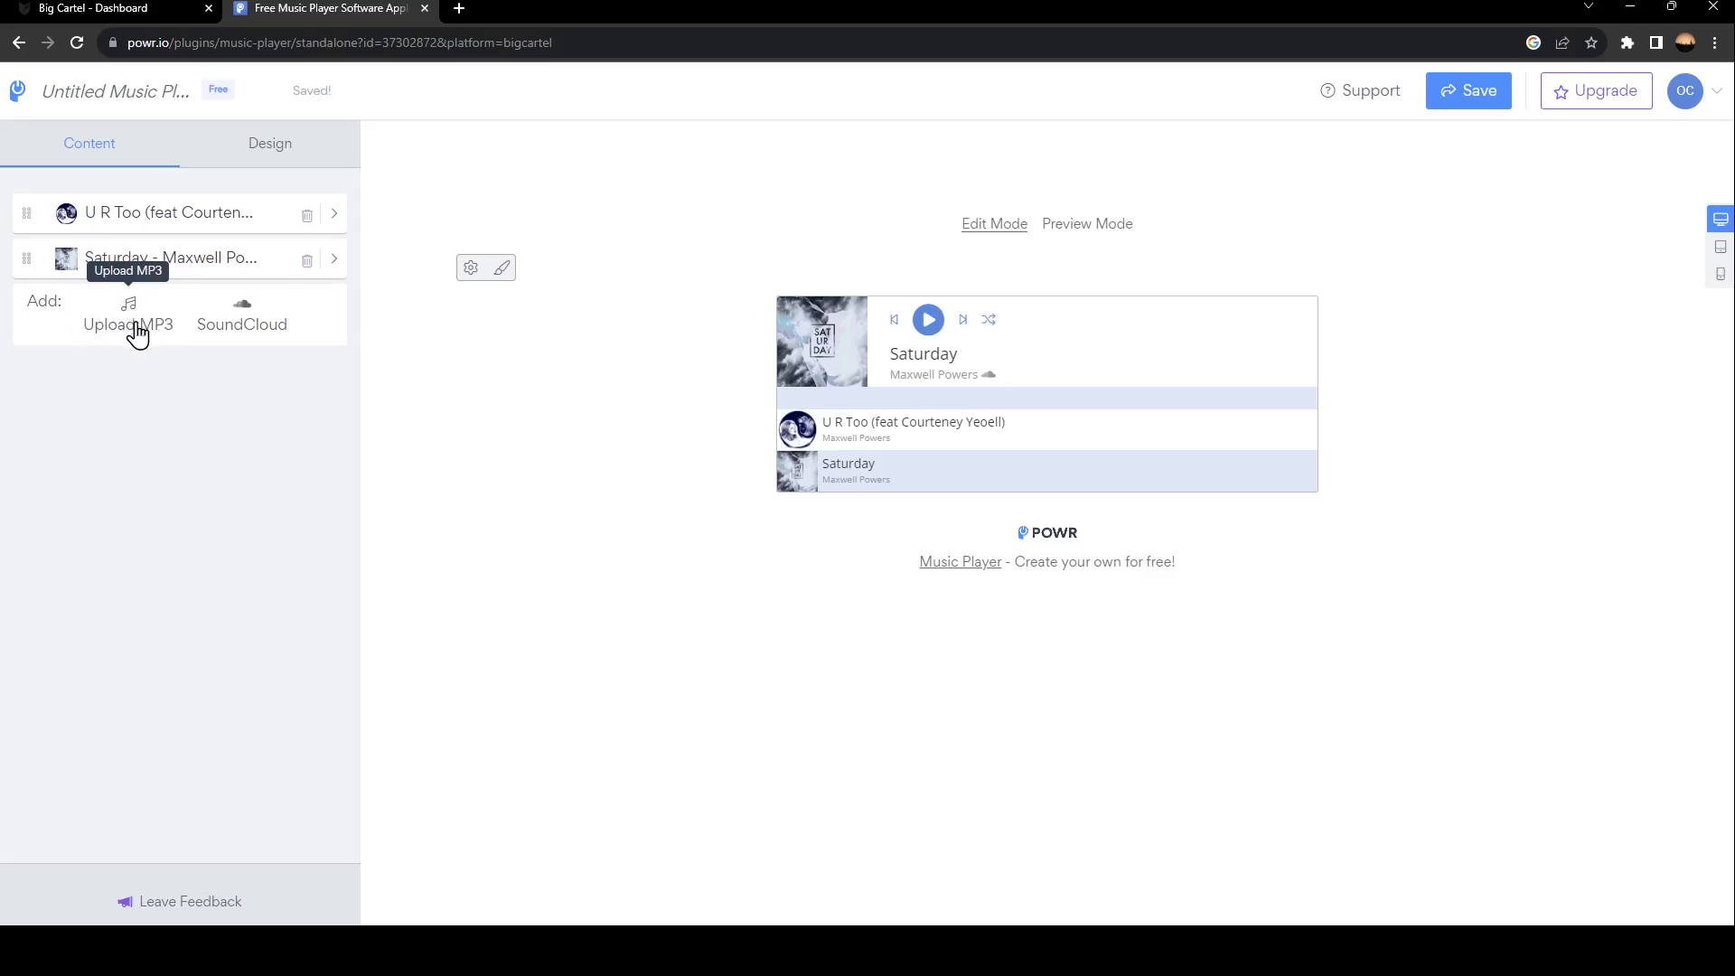
mouse_move(279, 337)
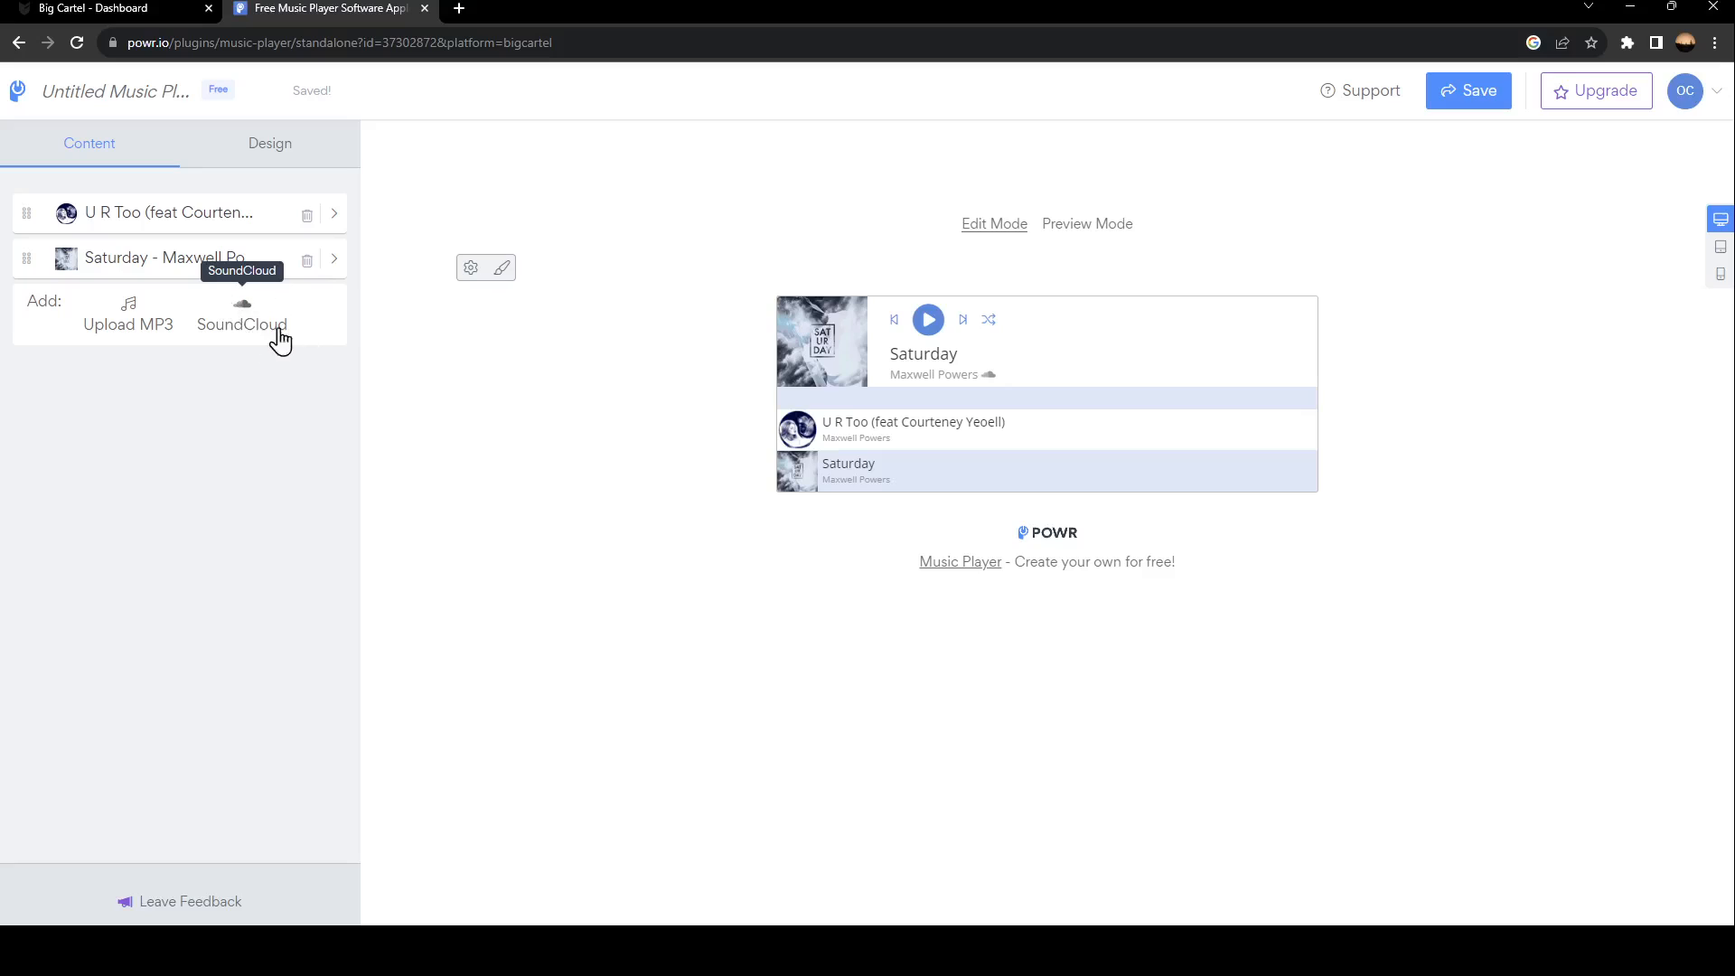
mouse_move(217, 339)
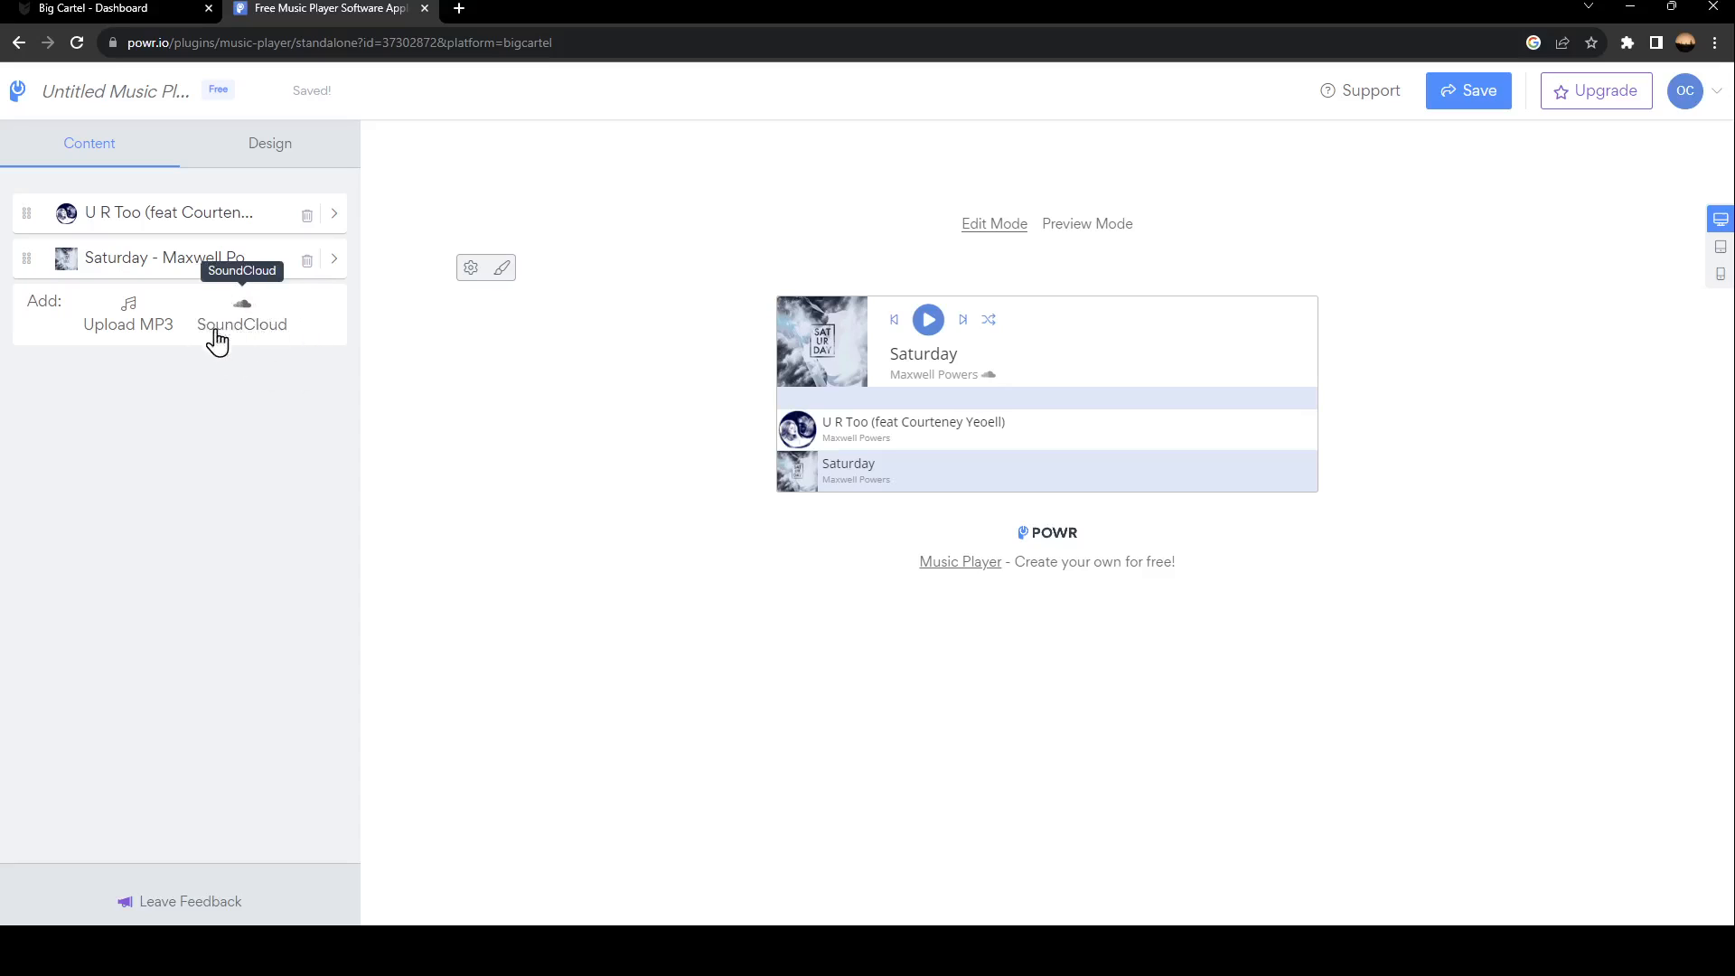
Add a third track titled 'sasas' by artist 'sas' and return to the track list.
click(241, 324)
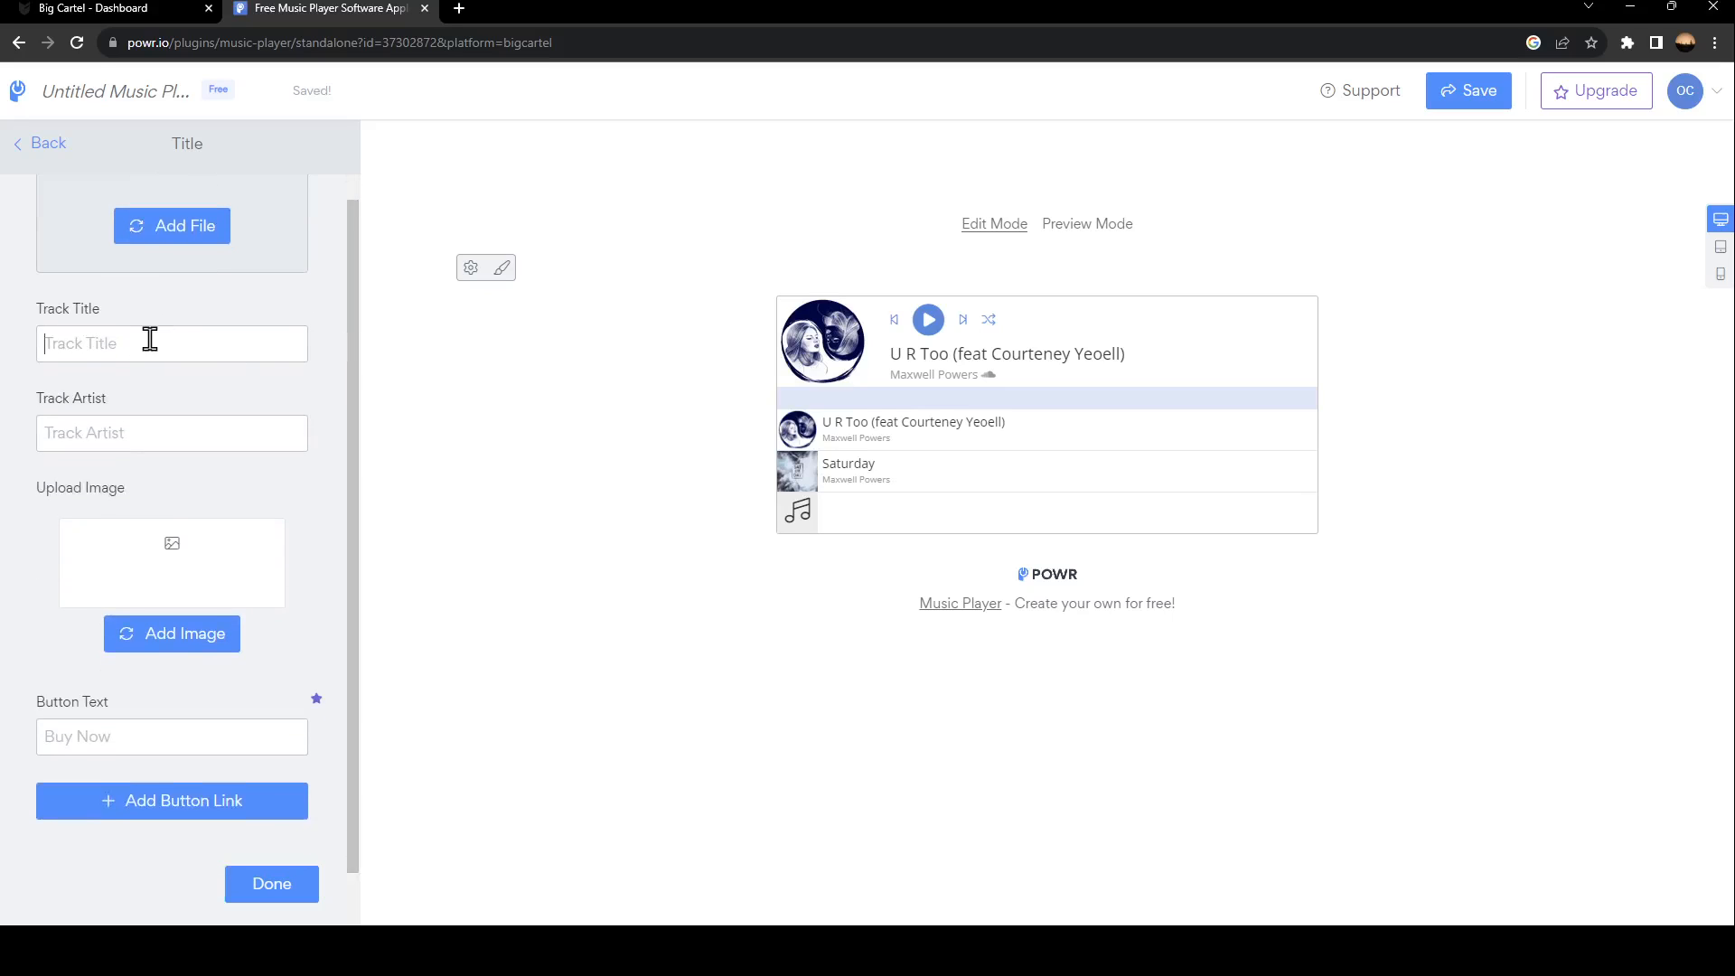
text(sasas)
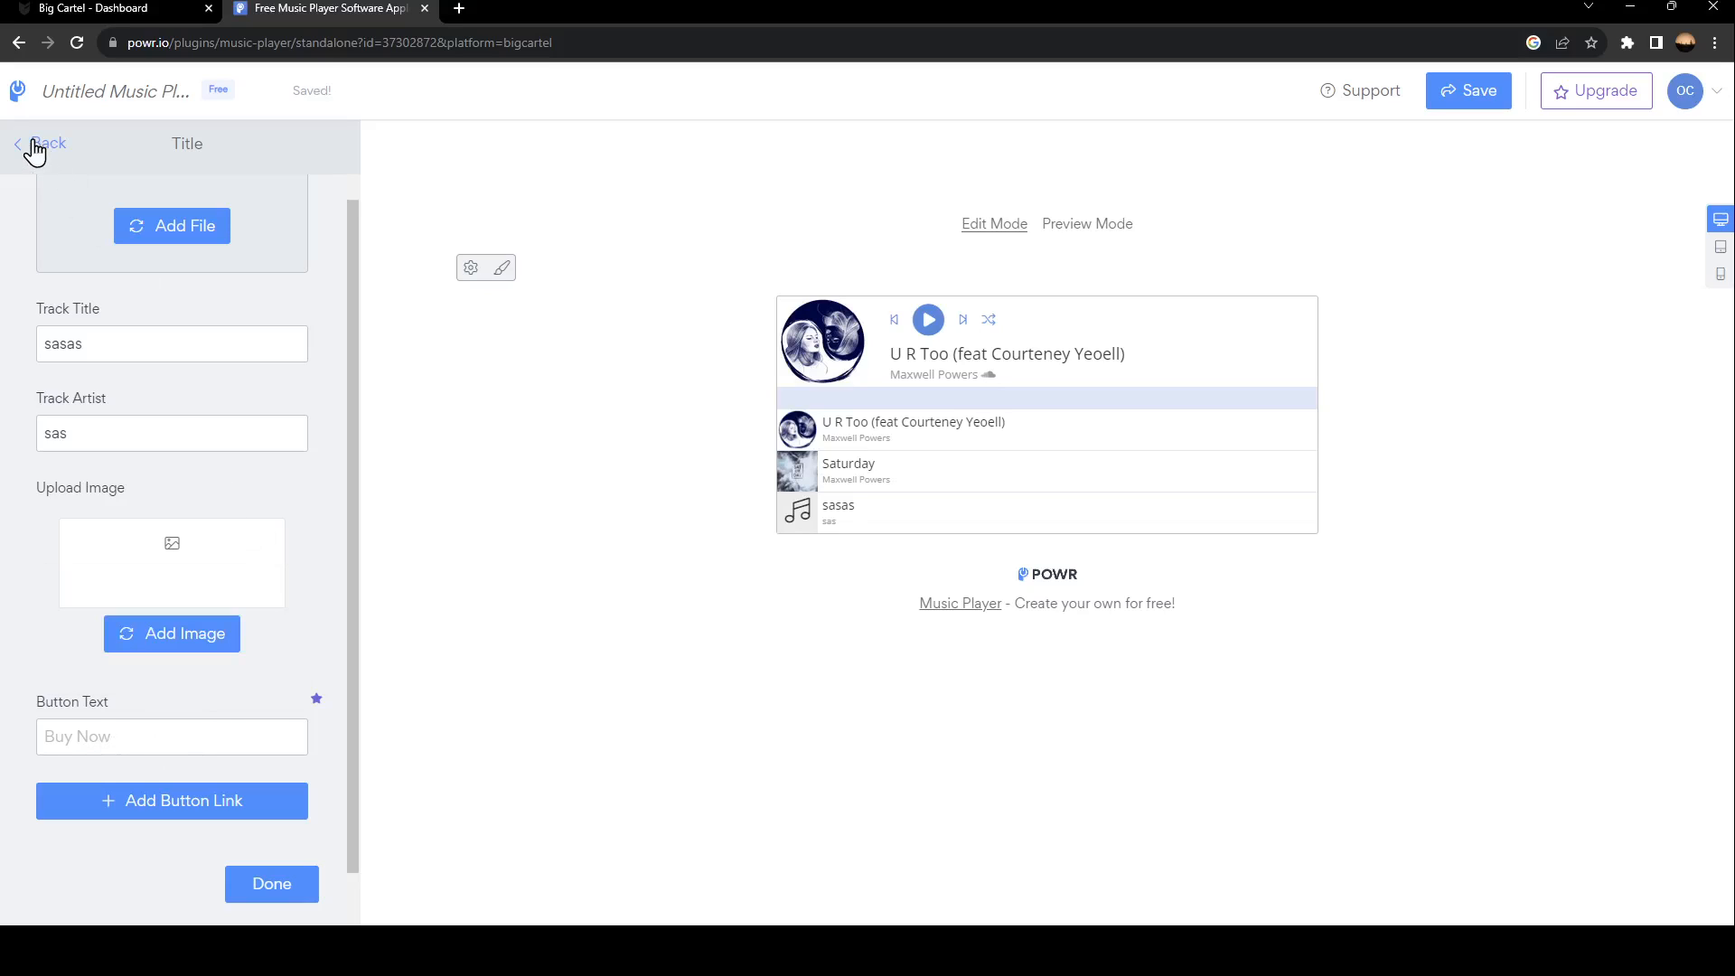
click(45, 143)
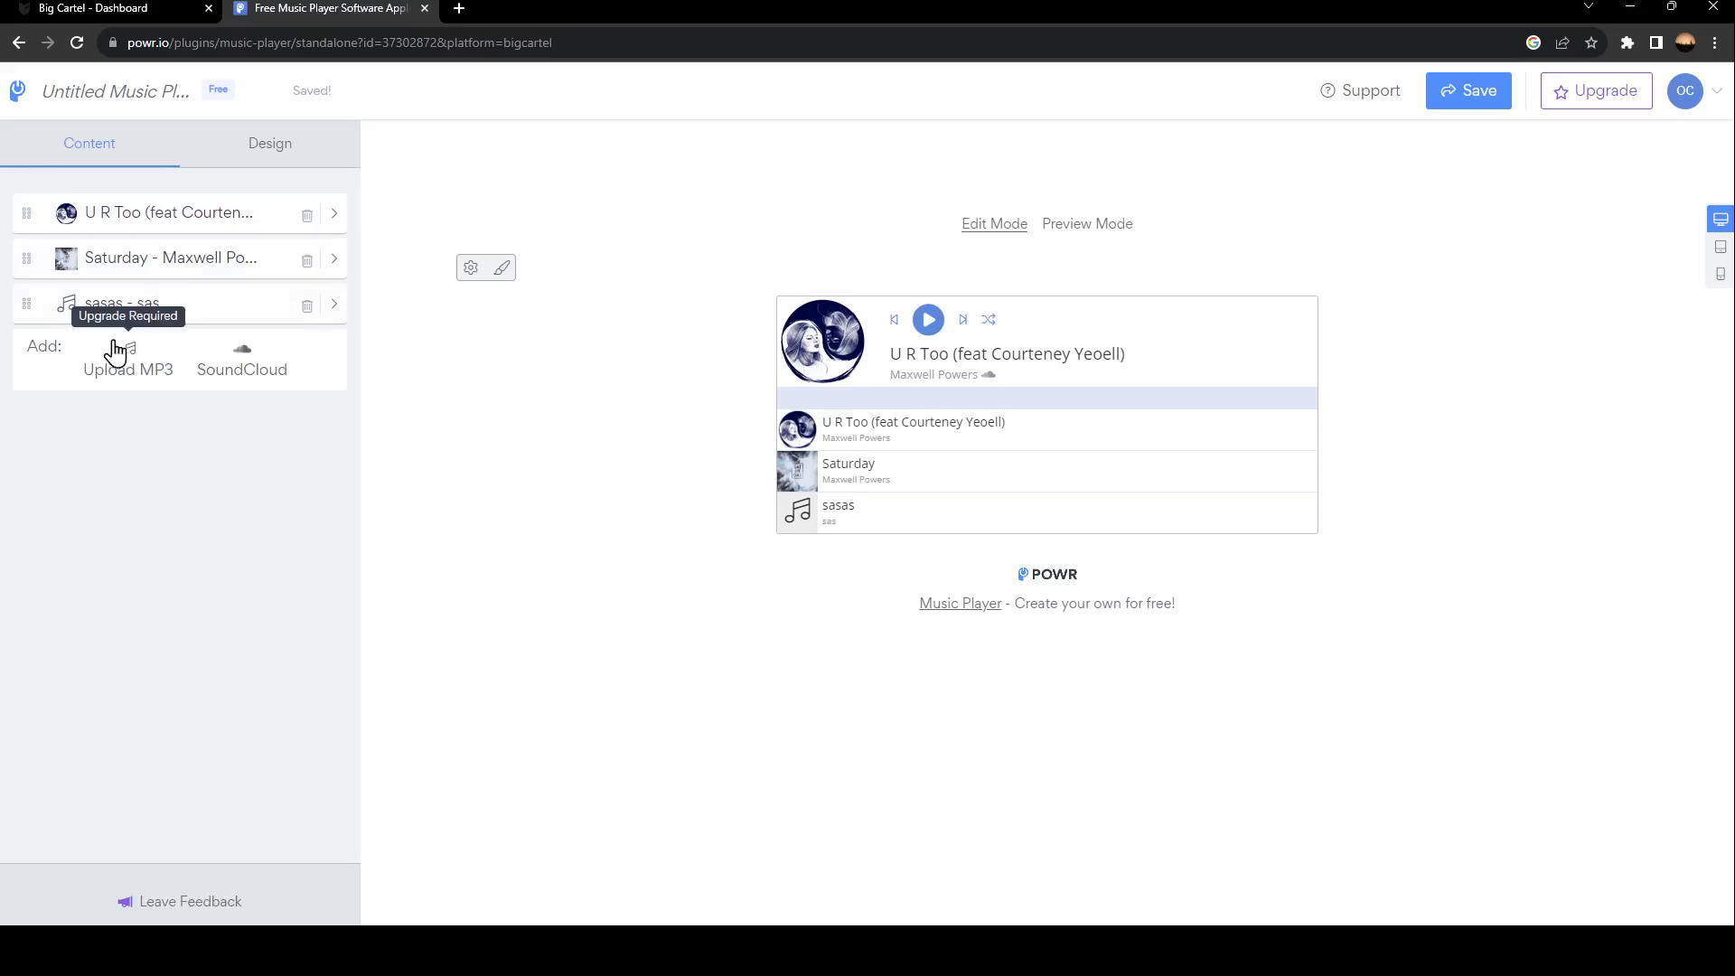
mouse_move(202, 326)
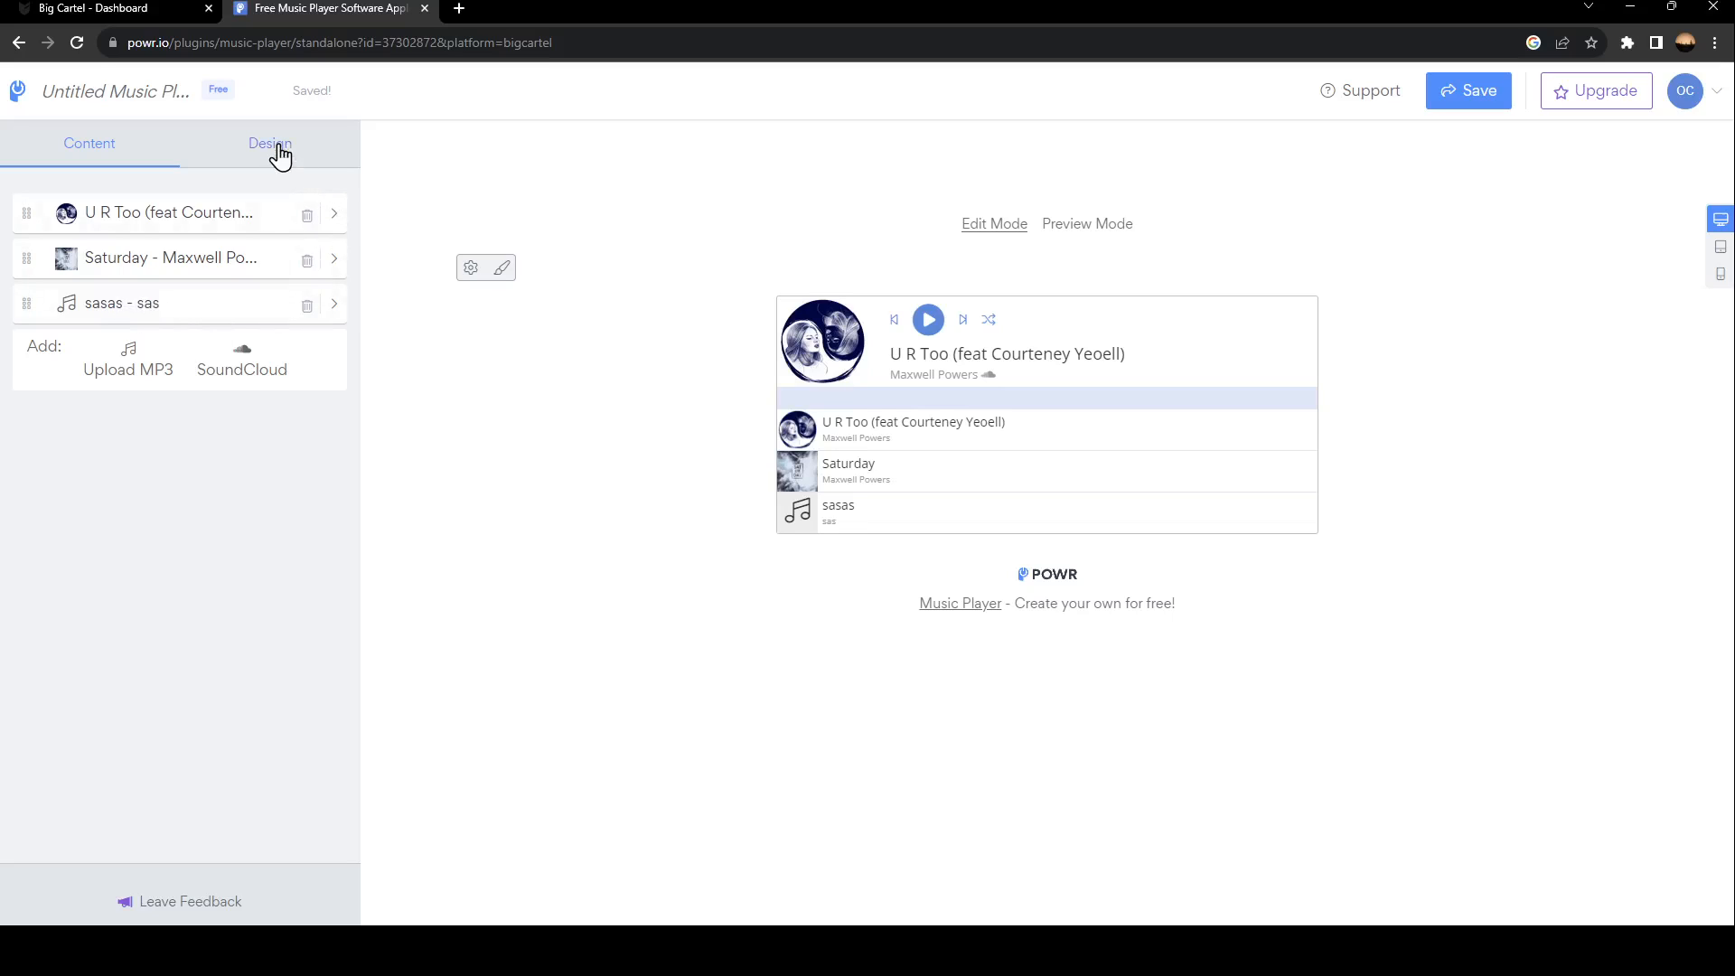
Set the play bar to 38 px height, grey background, black playing and control colours.
click(269, 142)
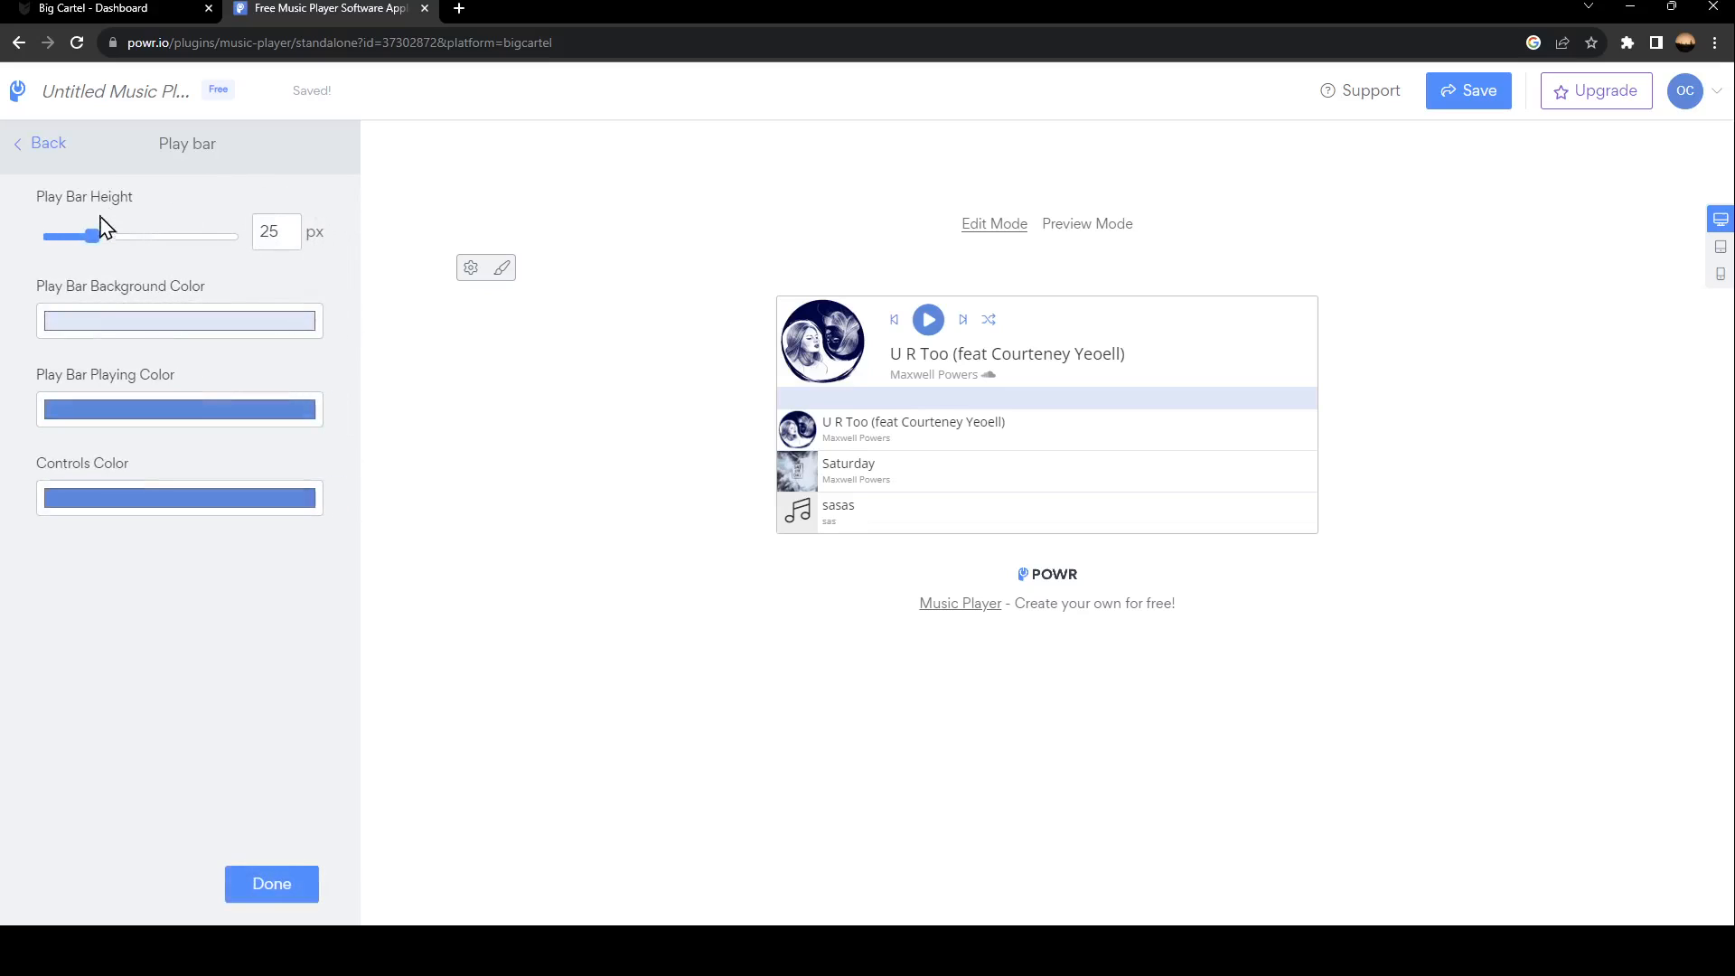
drag(76, 235, 117, 235)
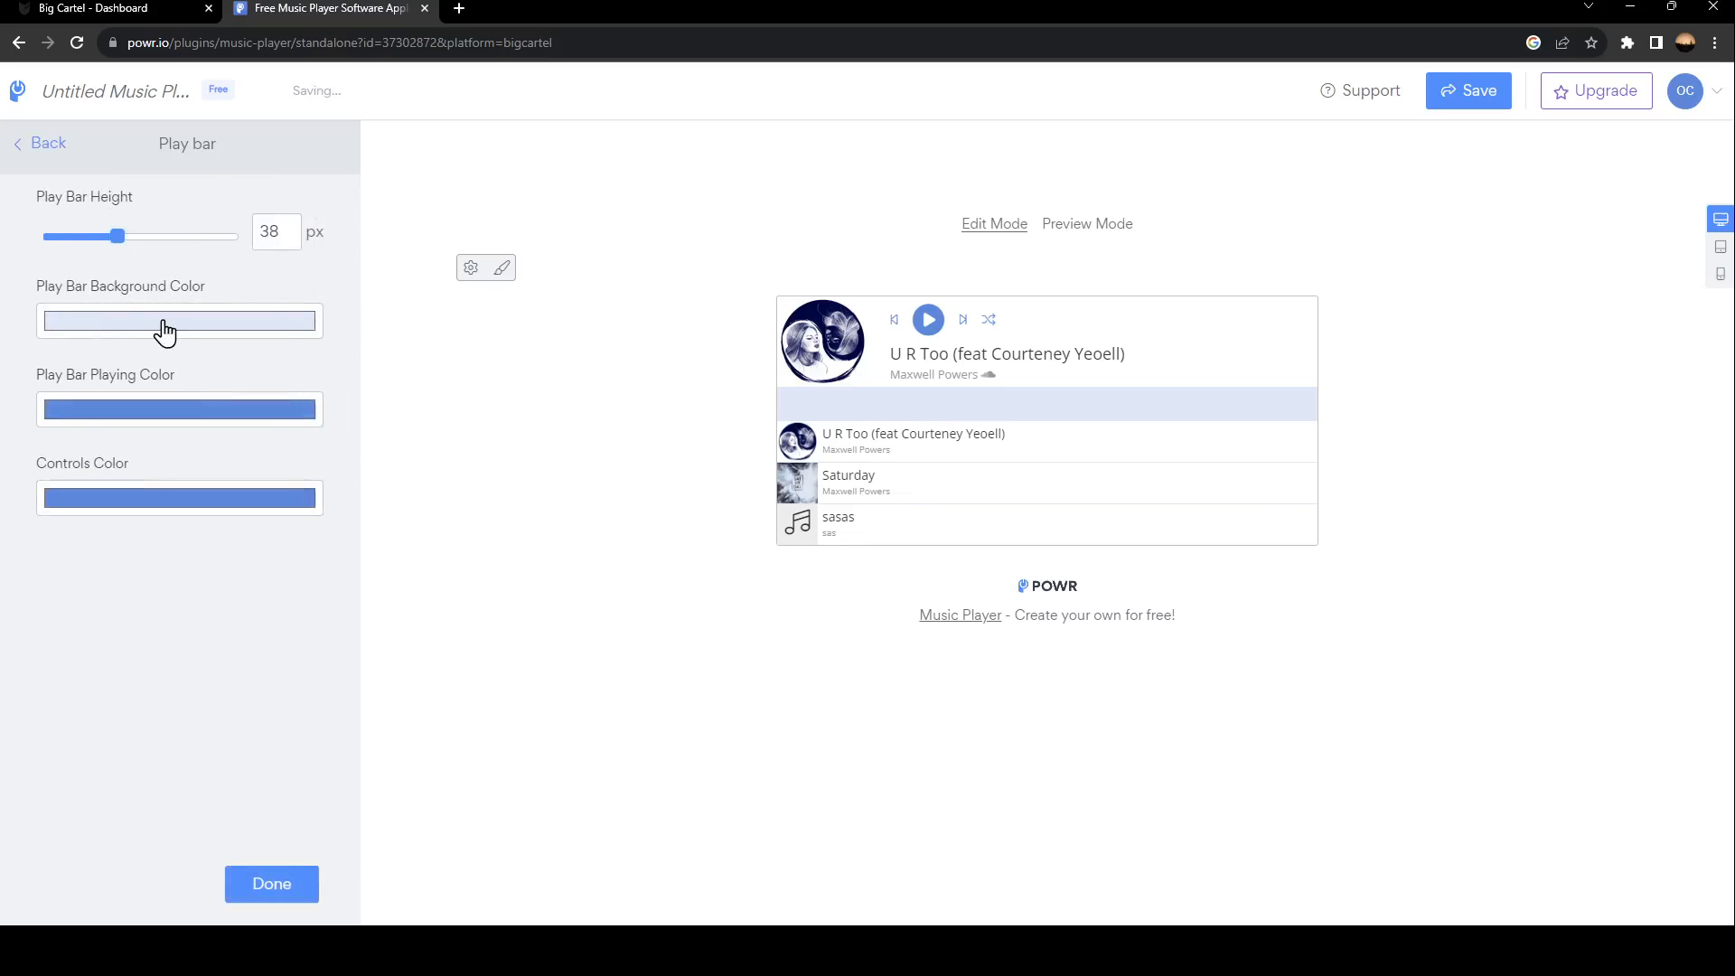
click(179, 321)
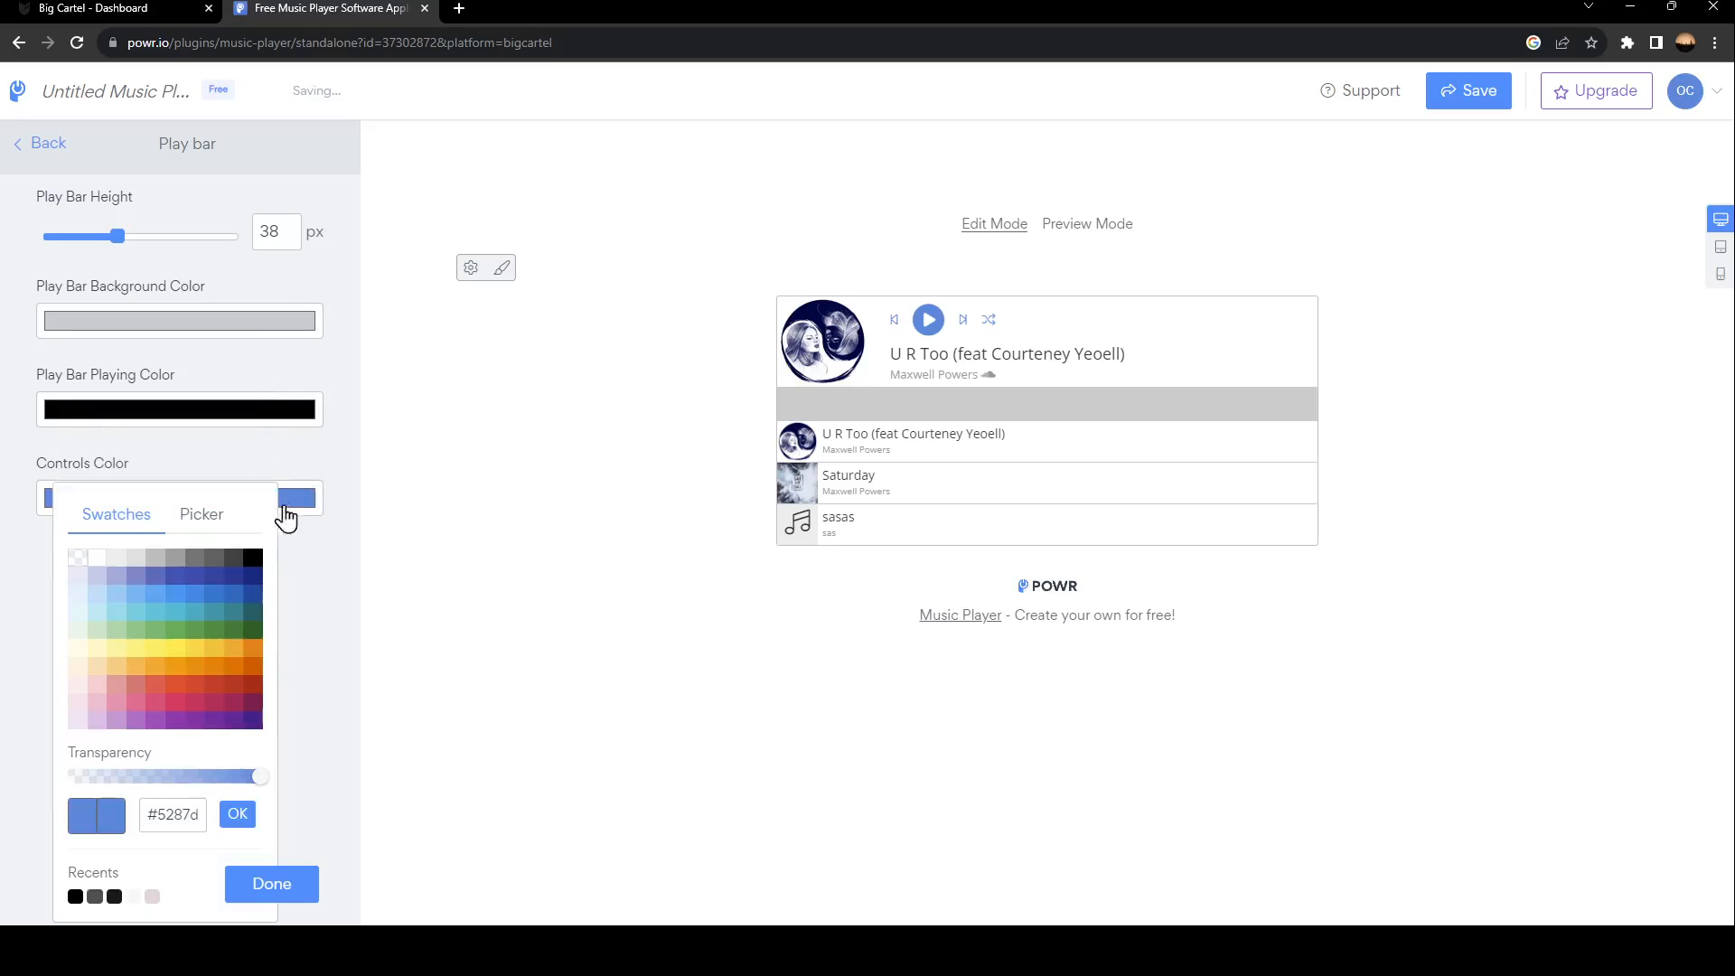
click(271, 882)
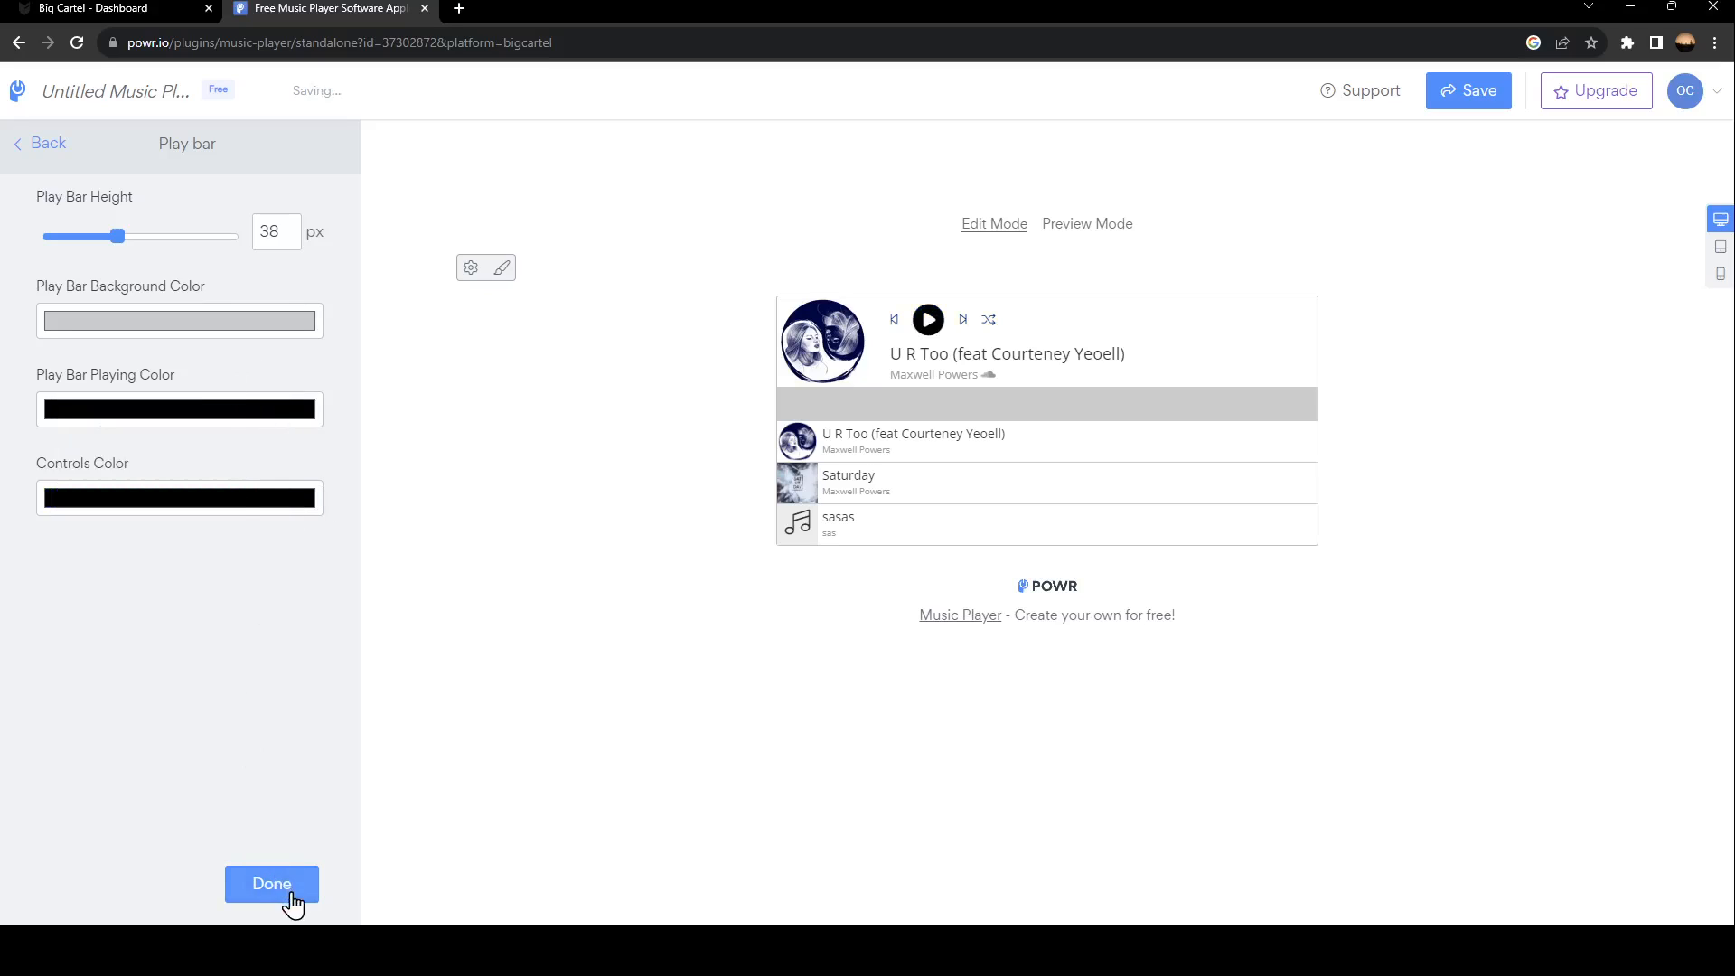
click(271, 883)
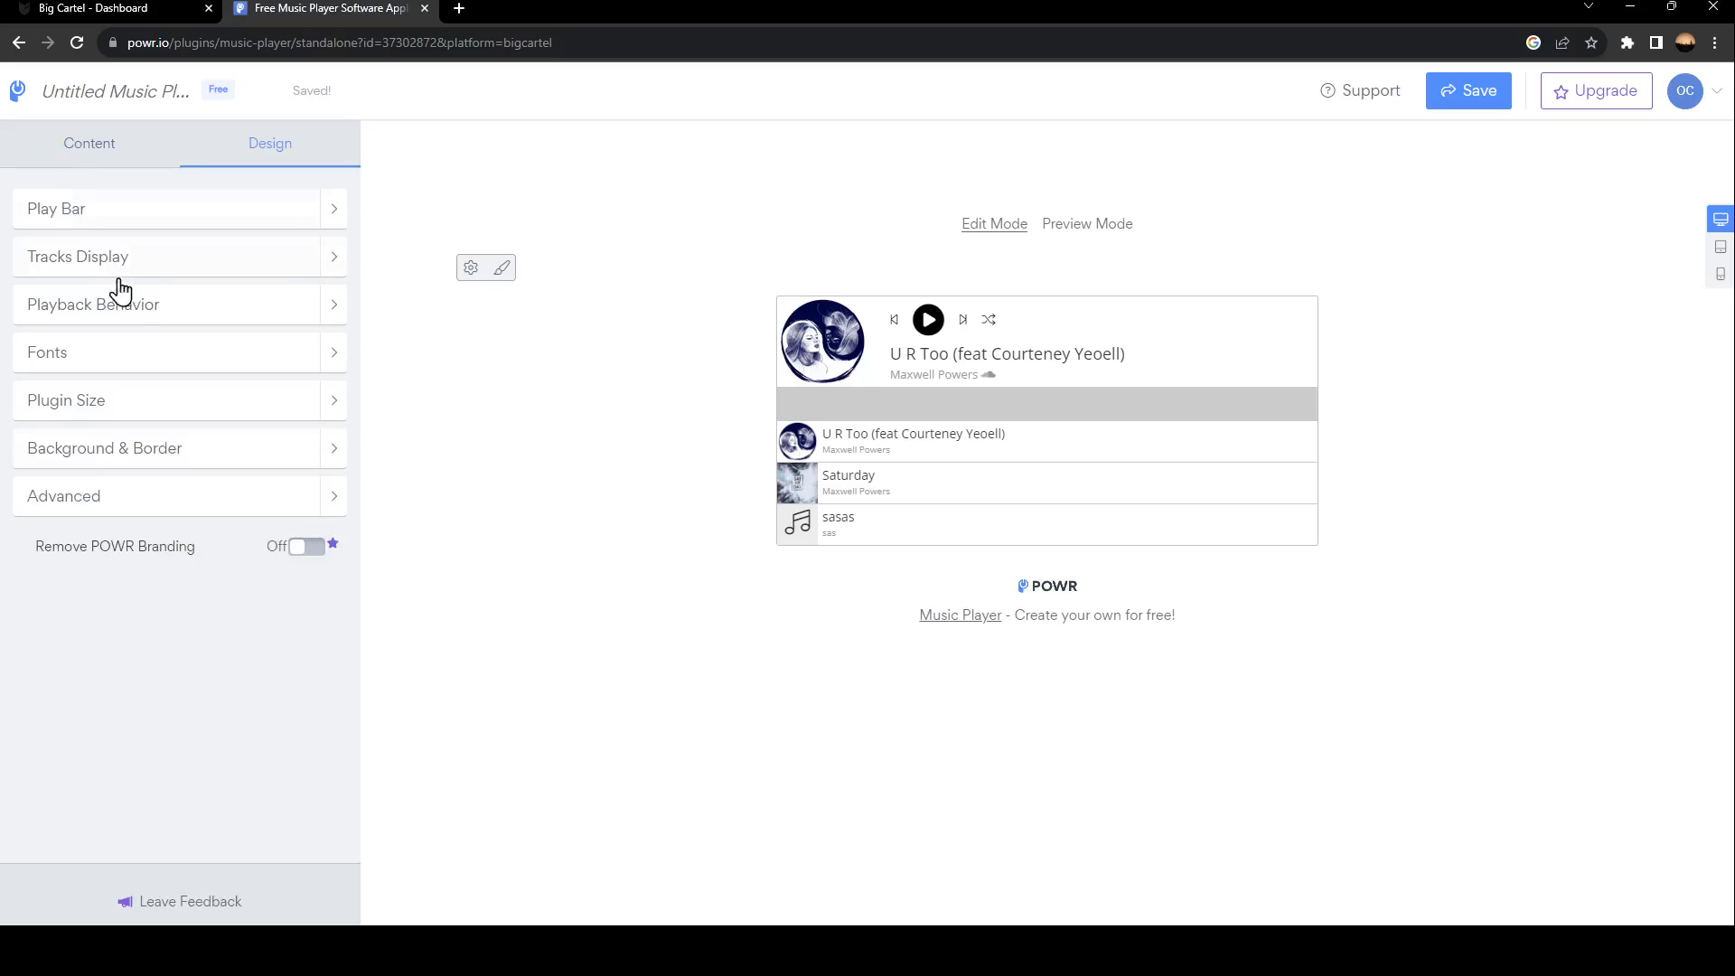
mouse_move(158, 319)
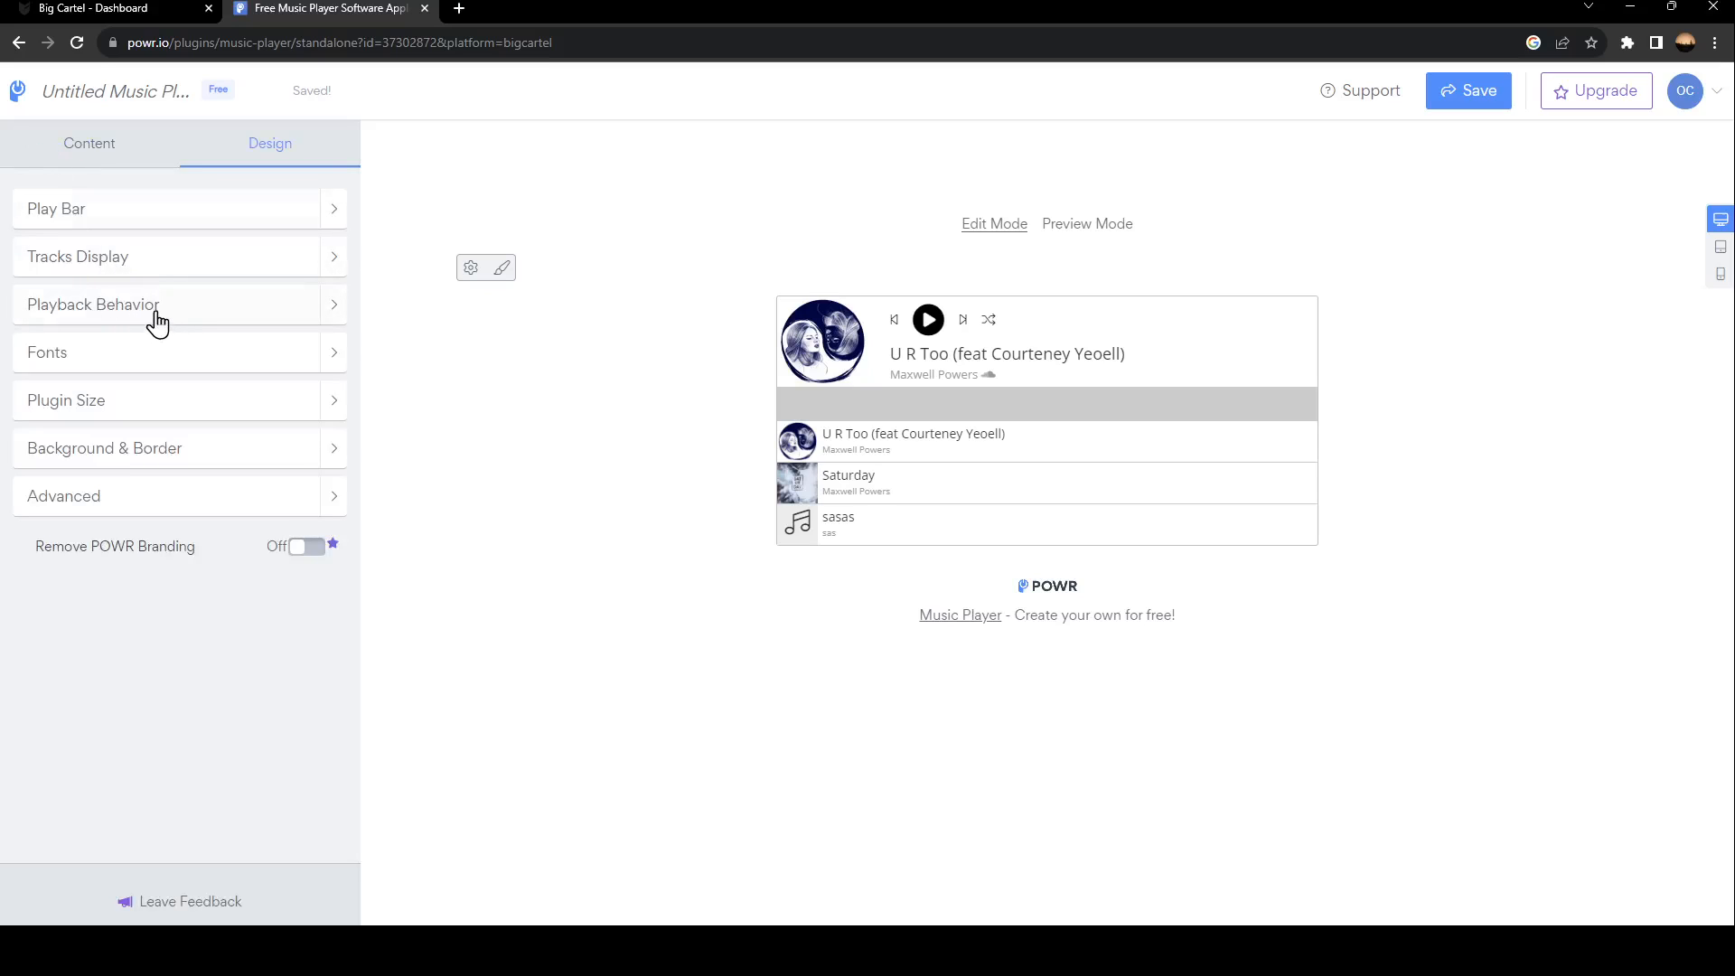
mouse_move(74, 404)
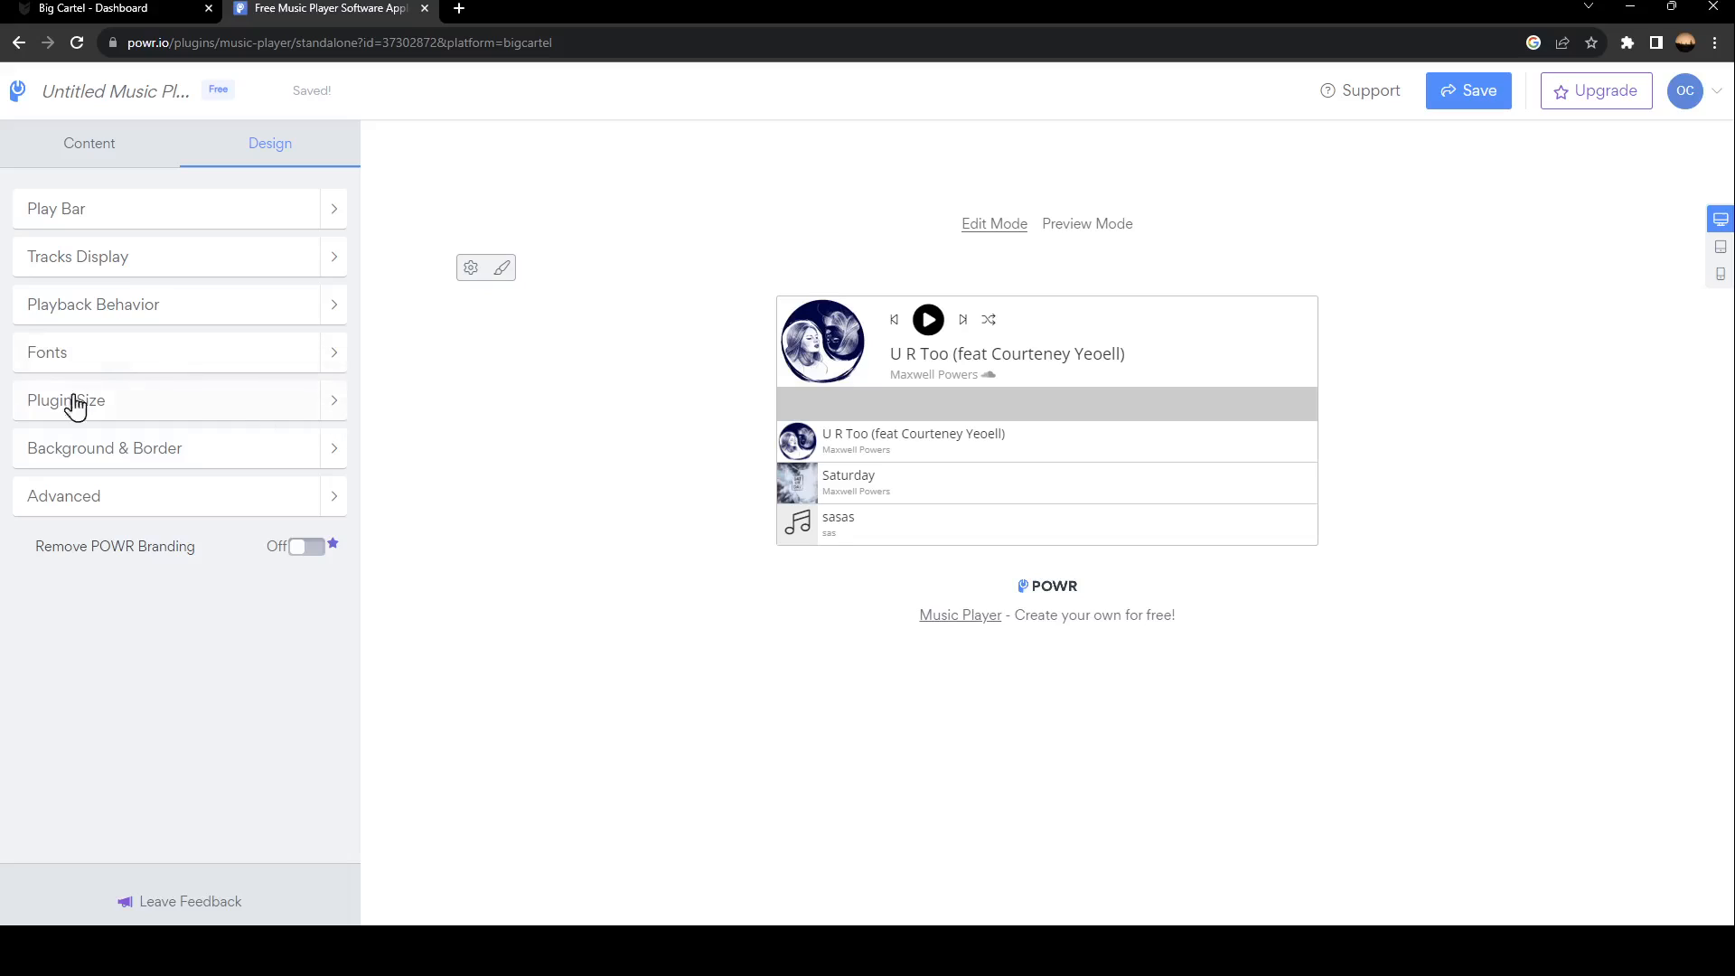
mouse_move(132, 463)
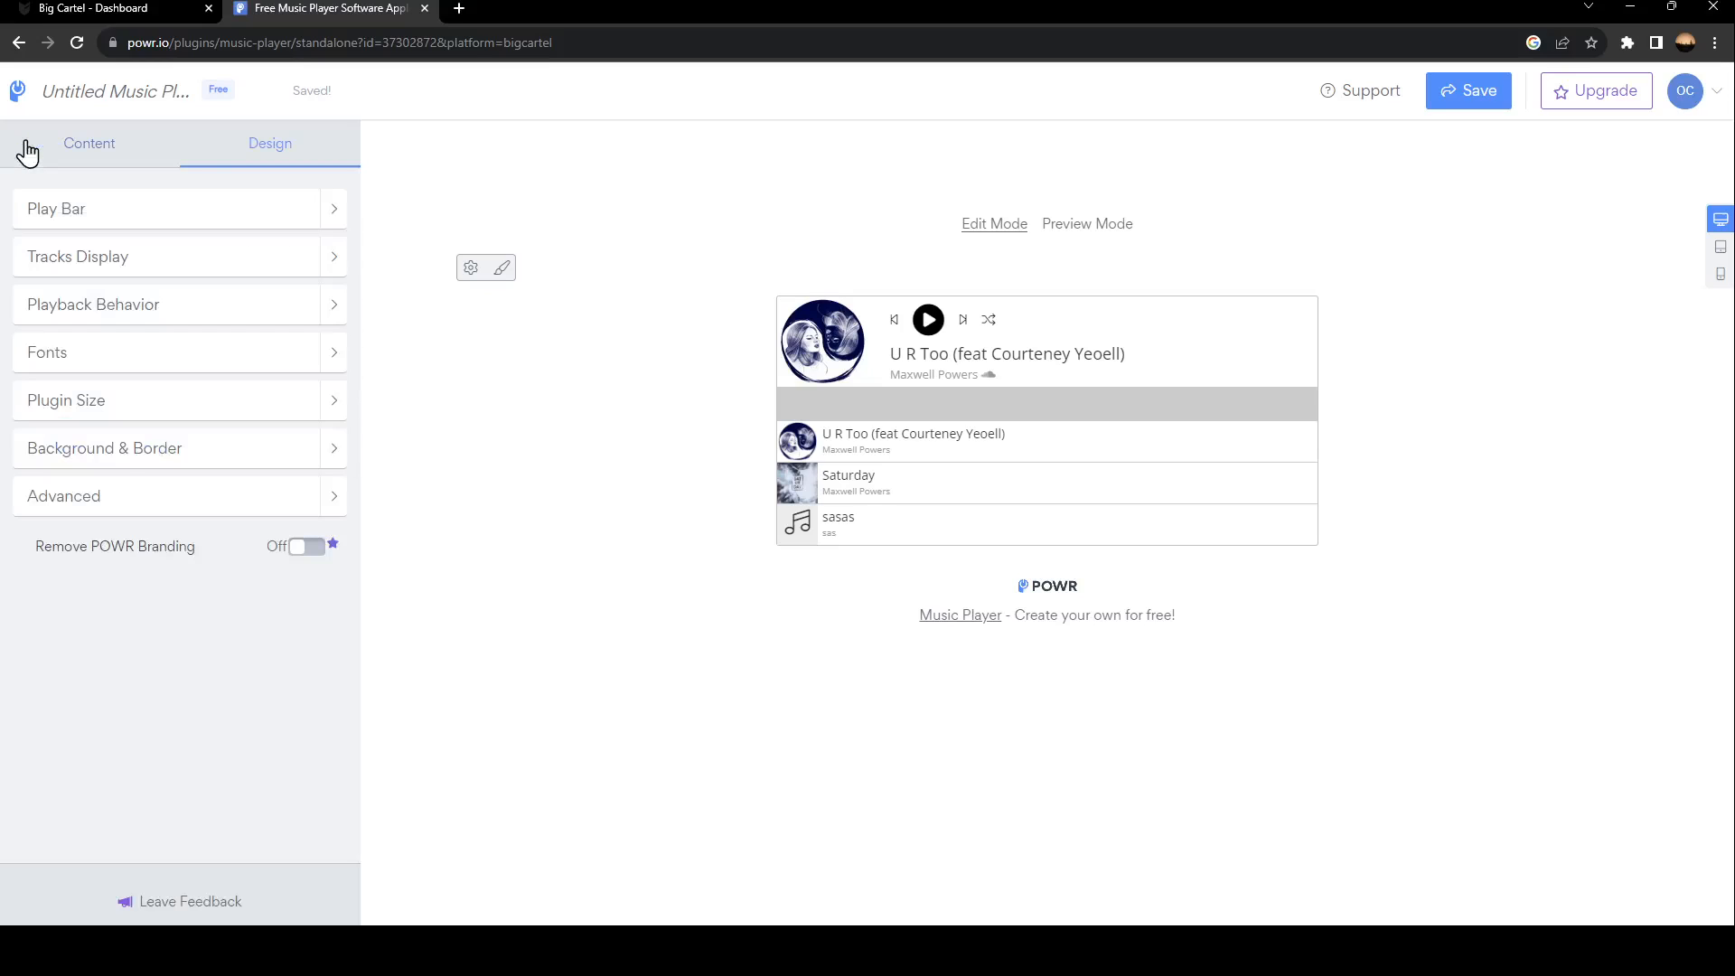
mouse_move(1395, 117)
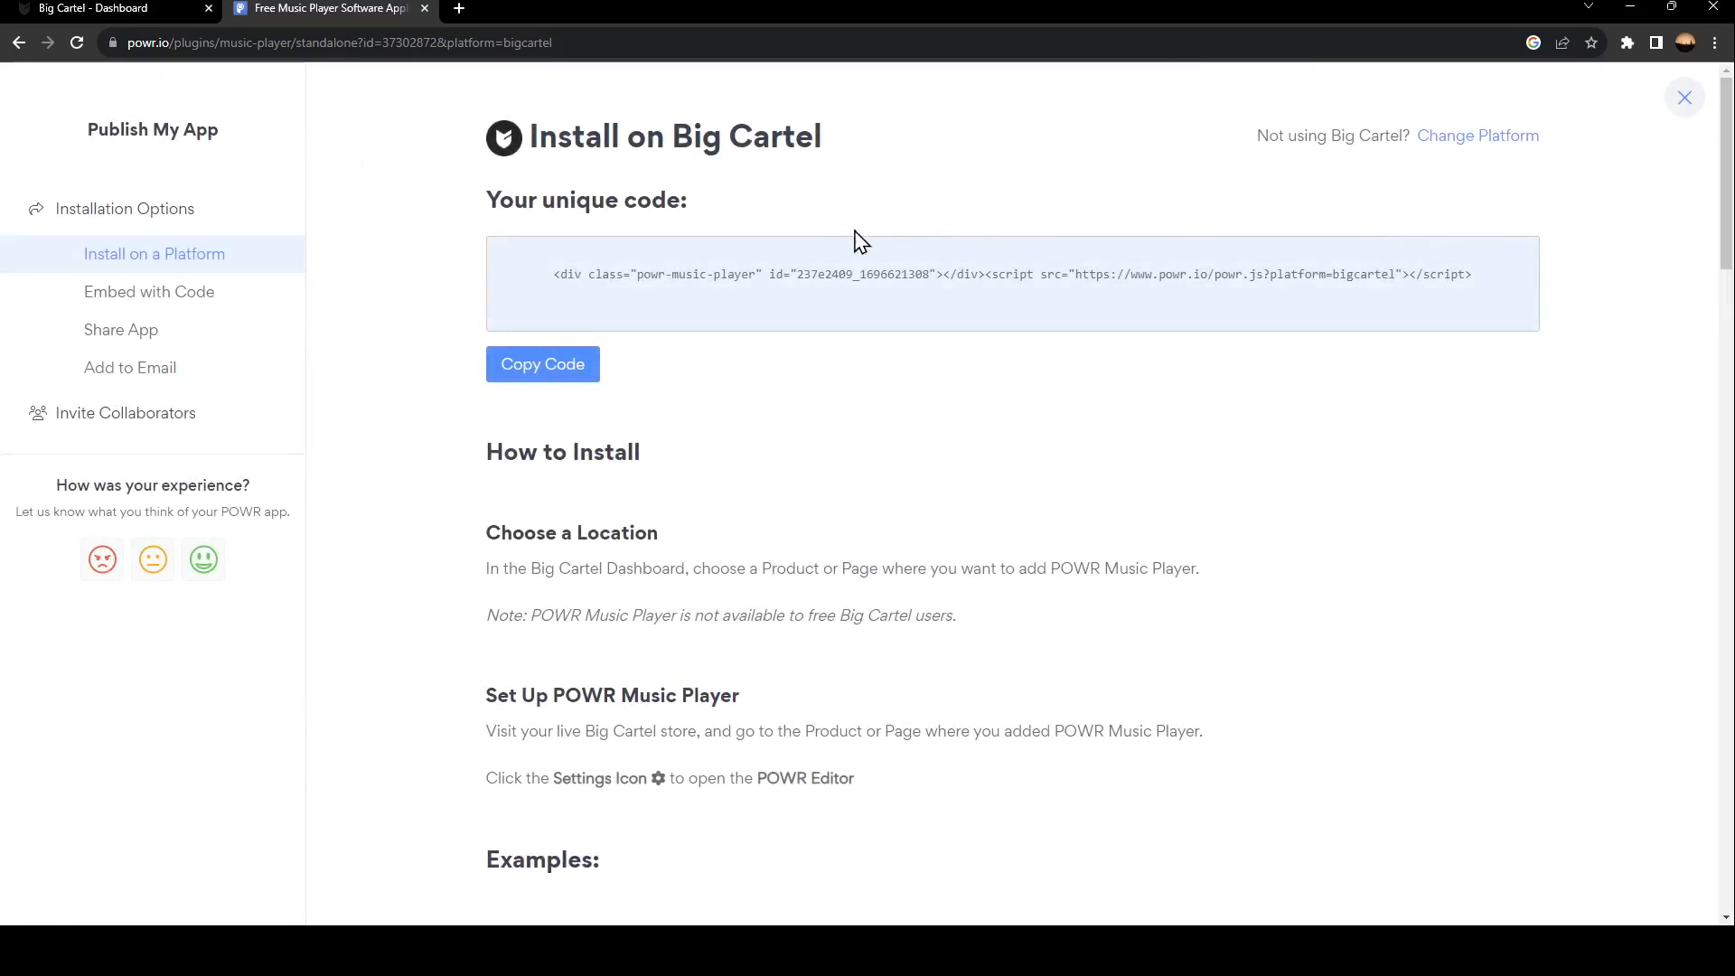
Copy the player's Big Cartel install code and return to the Big Cartel dashboard.
click(542, 364)
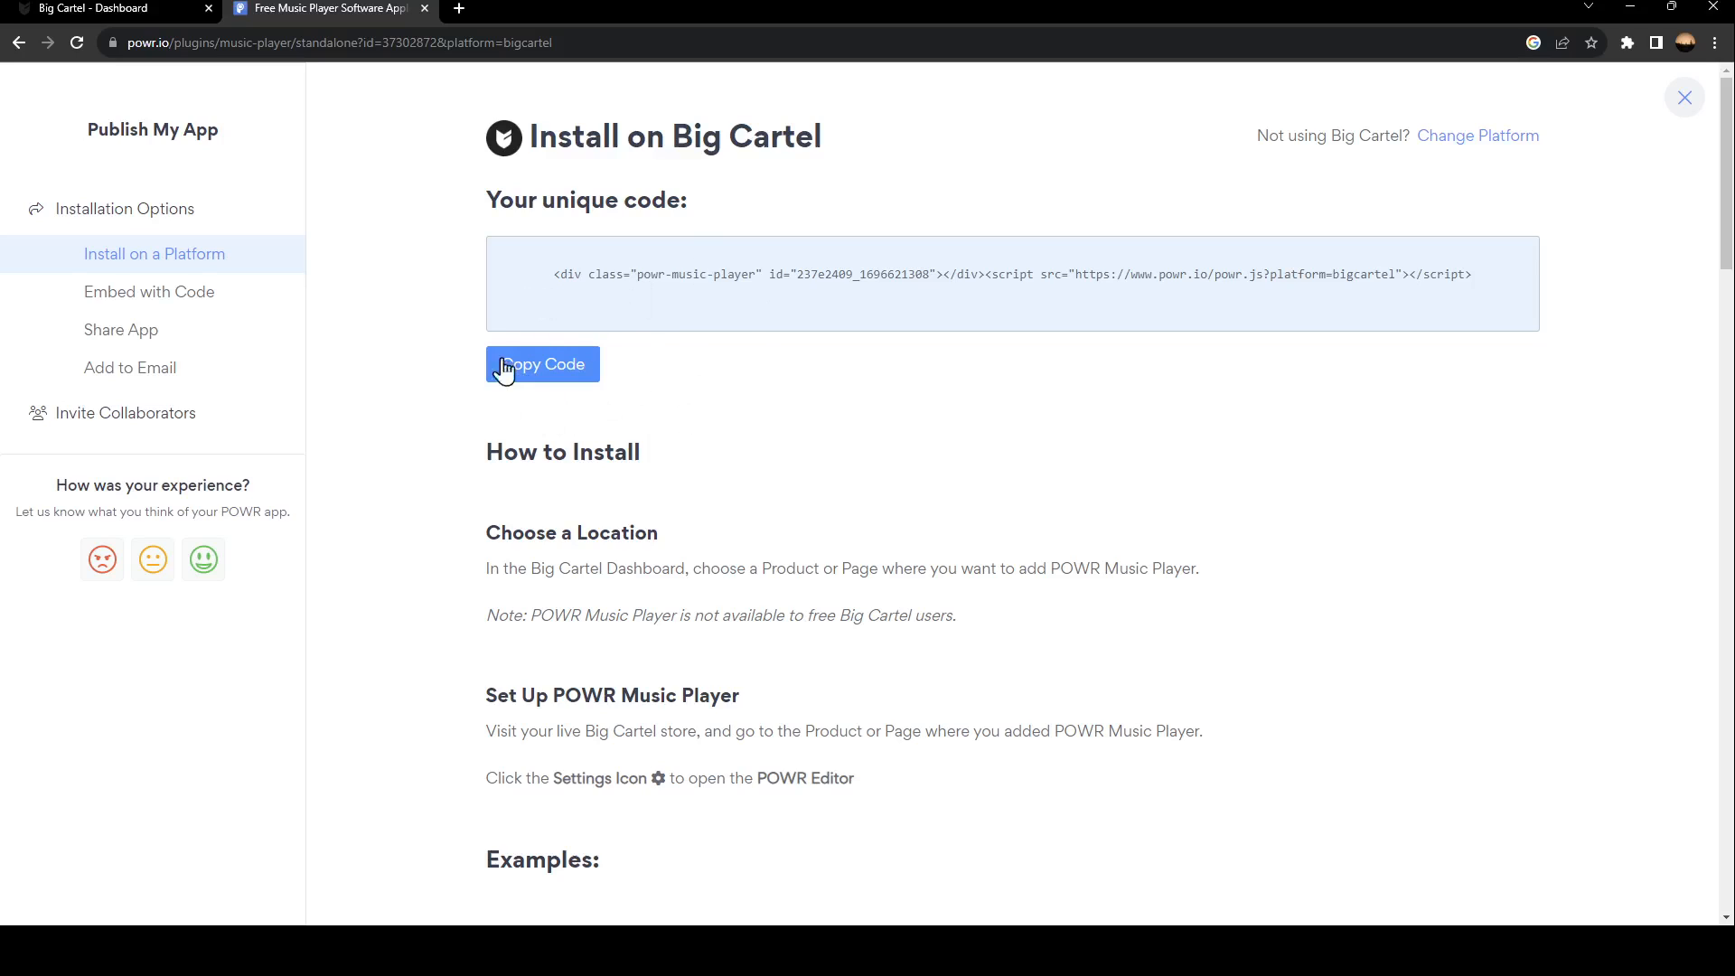
click(105, 9)
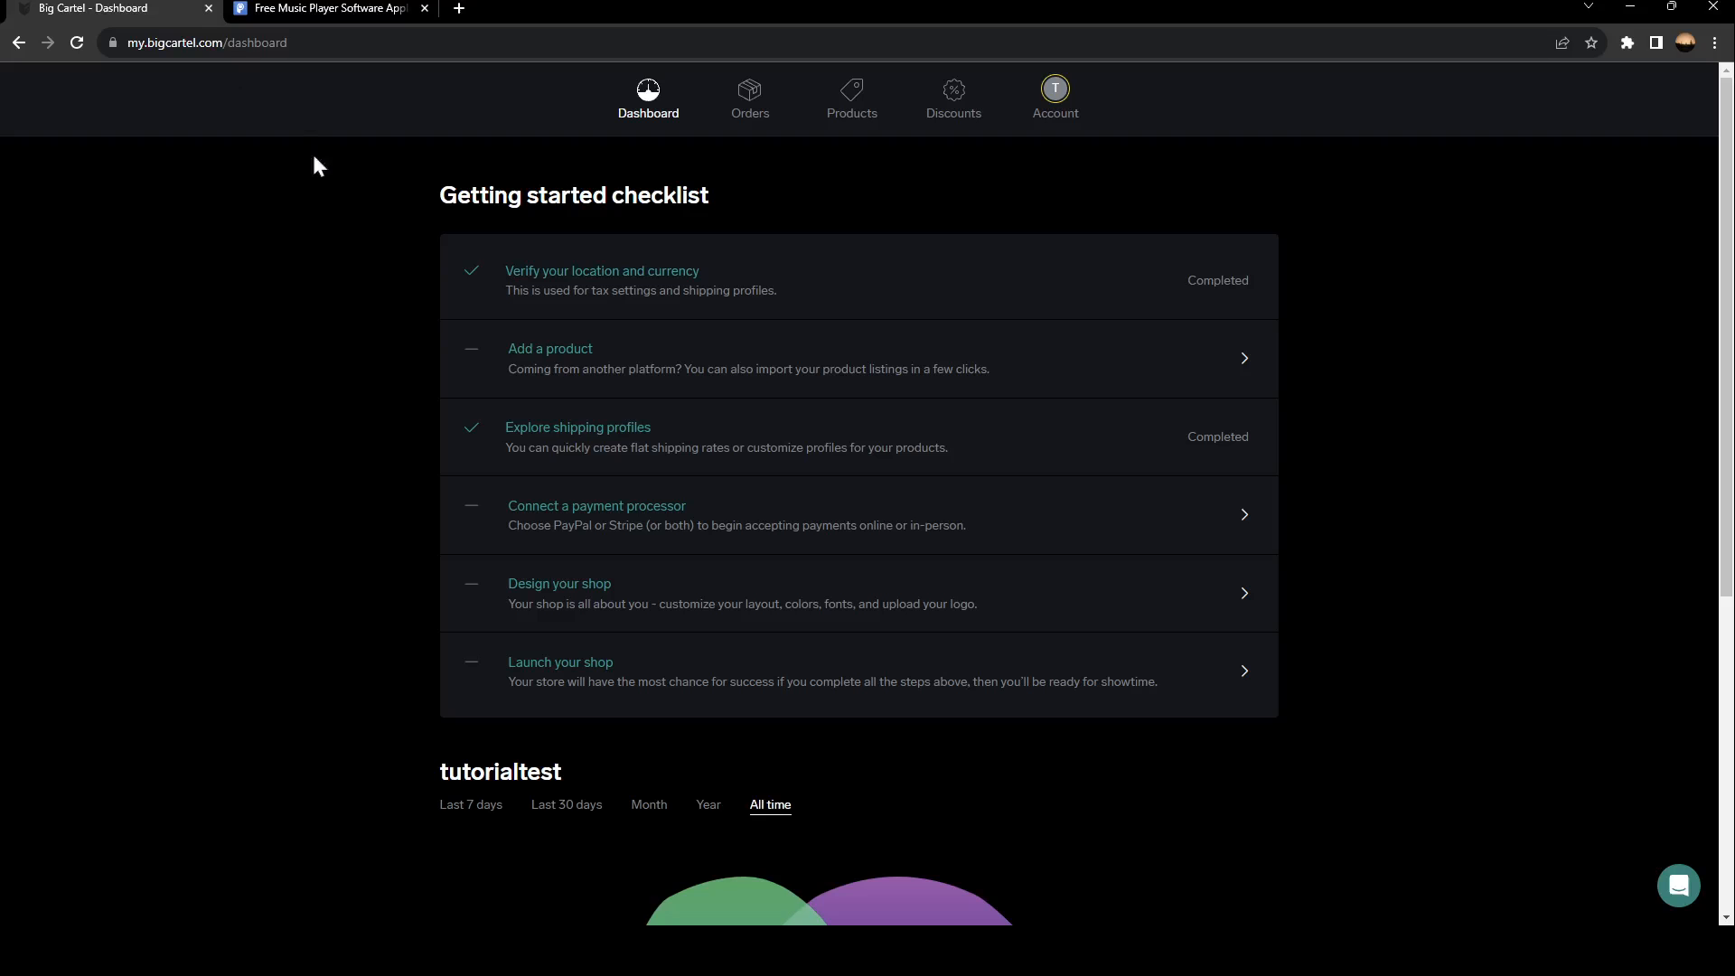
Open the tutorialtest shop's Account page from the top navigation.
click(1052, 97)
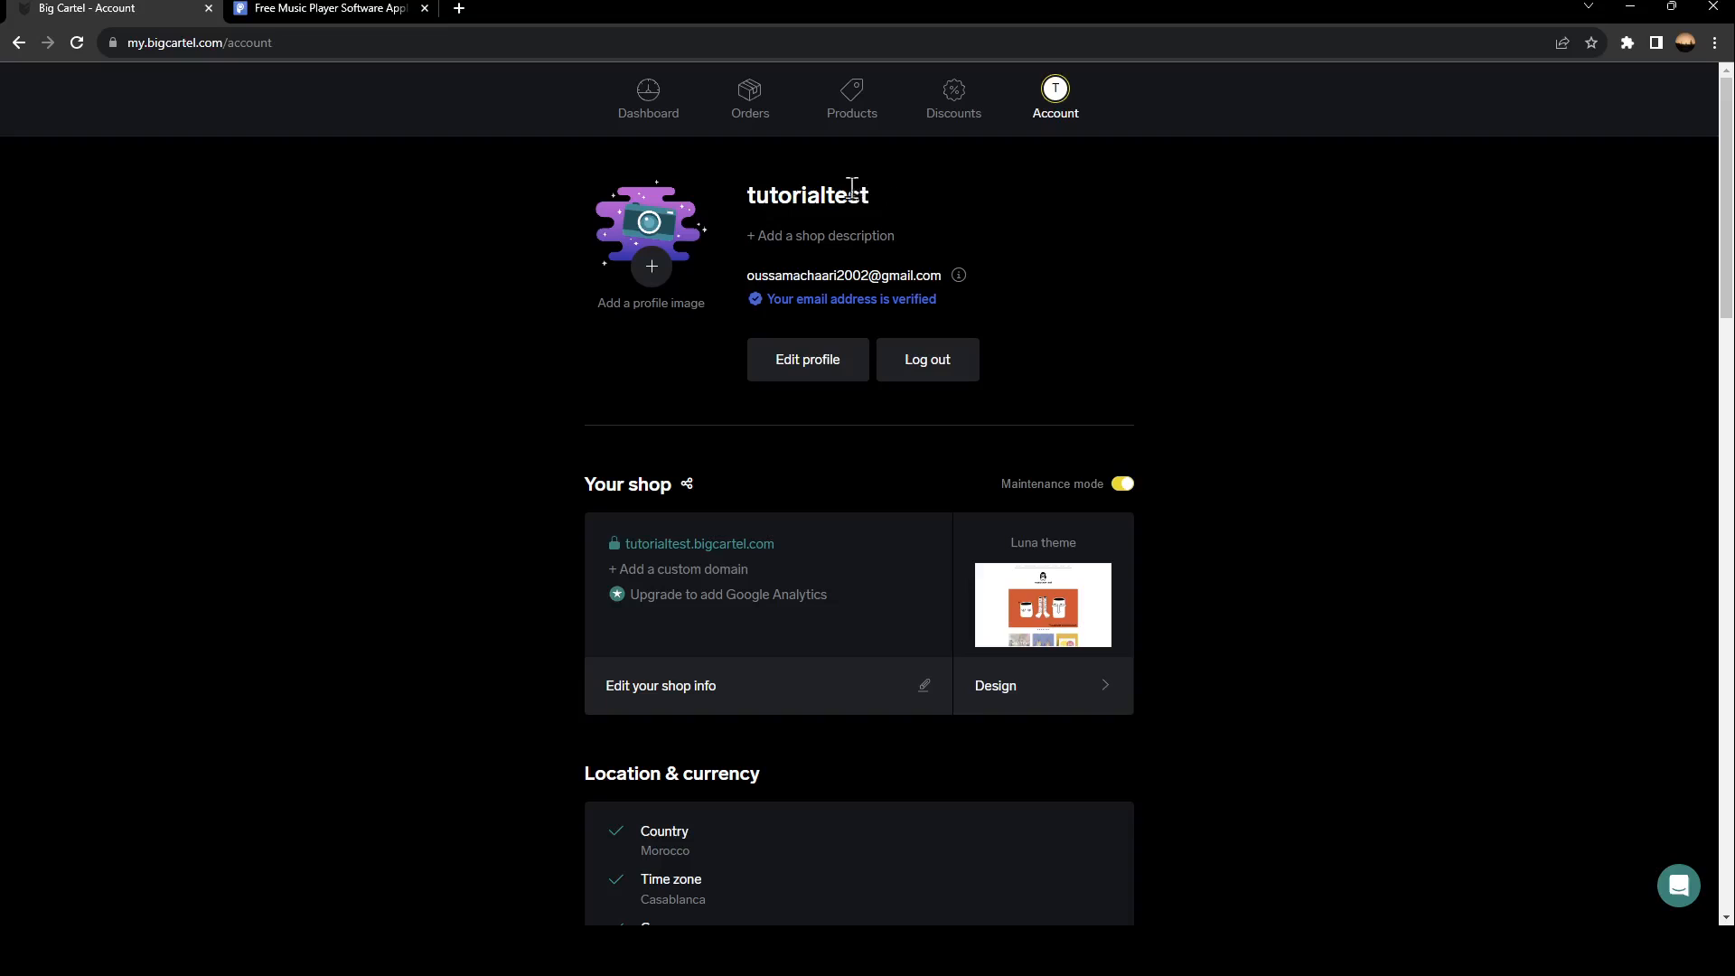
mouse_move(647, 100)
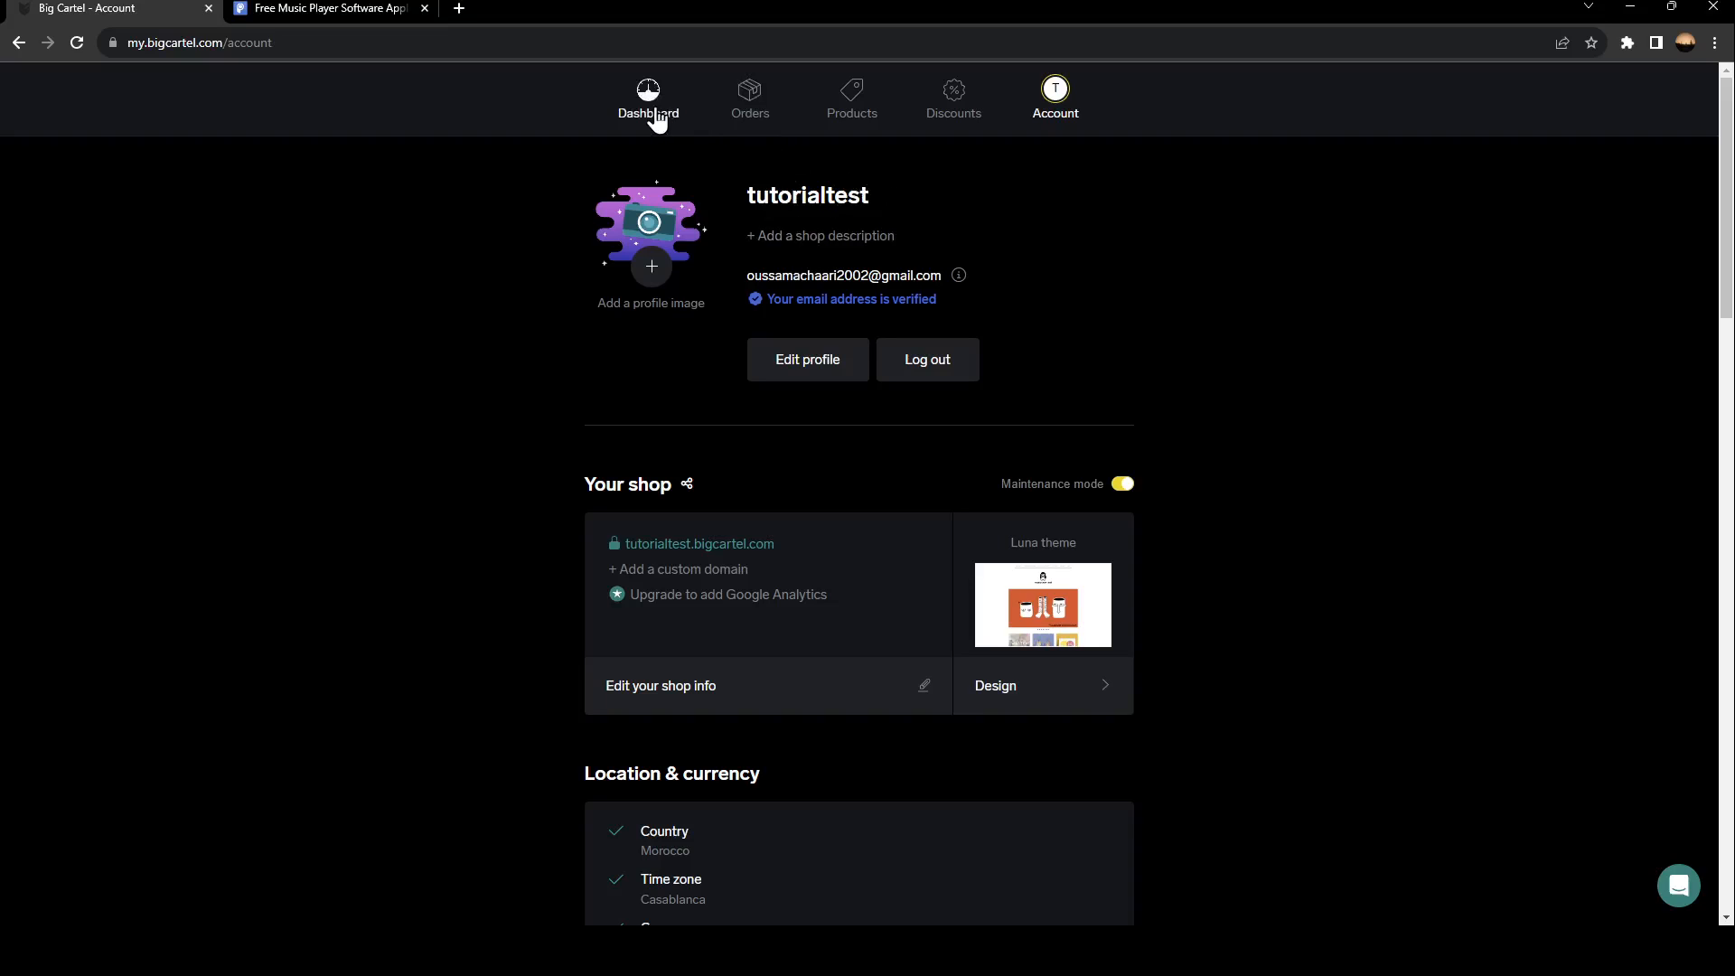
mouse_move(295, 183)
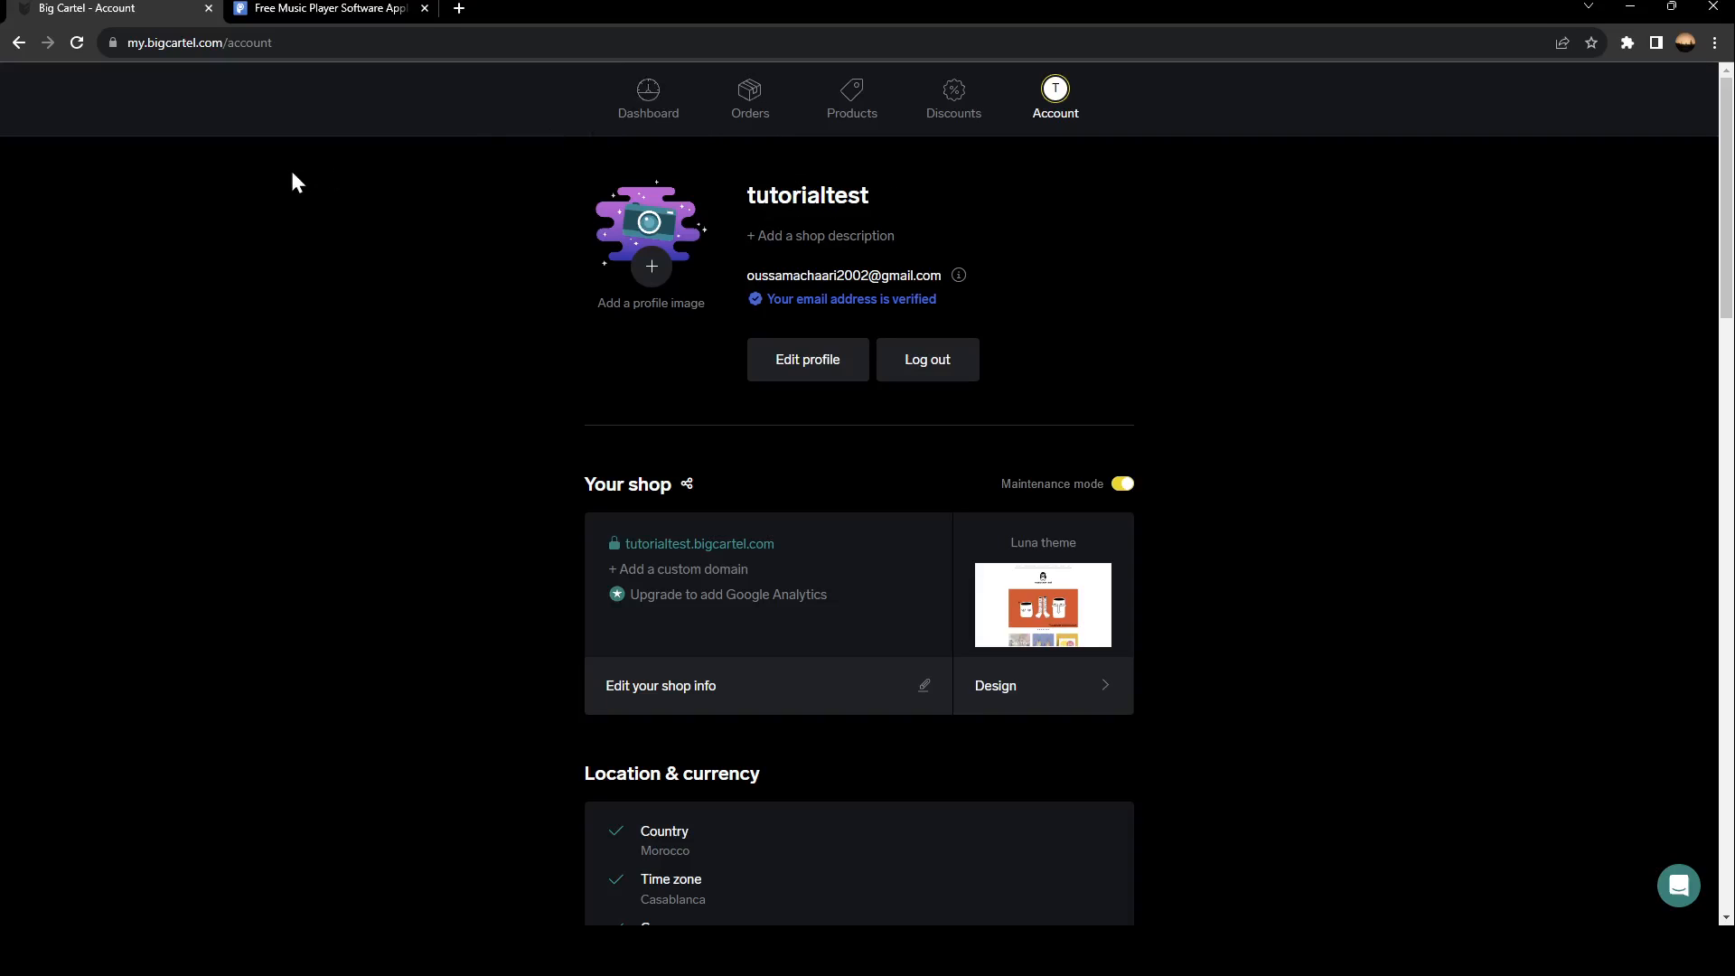